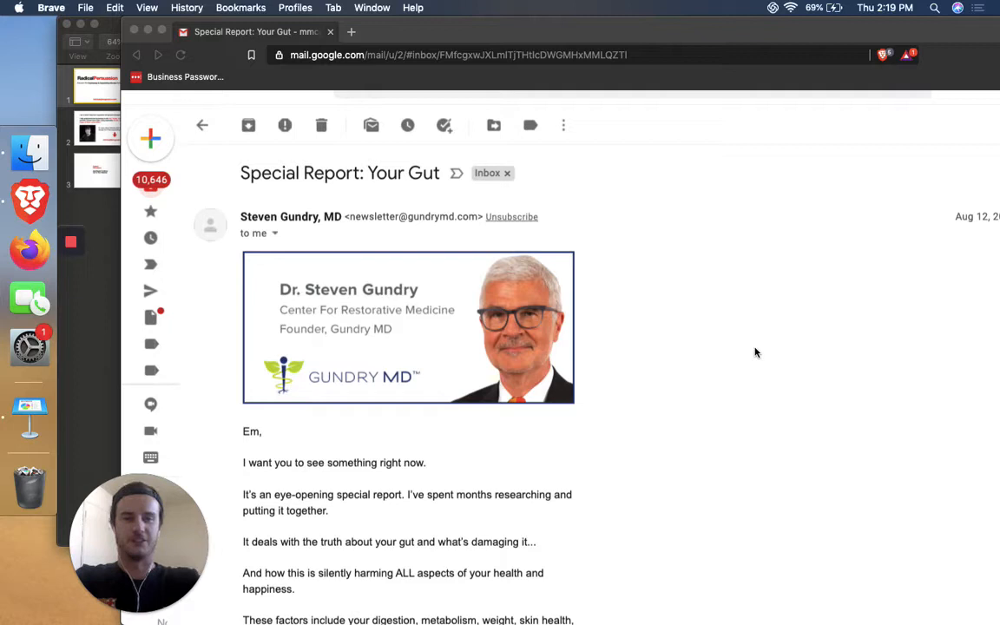
mouse_move(448, 324)
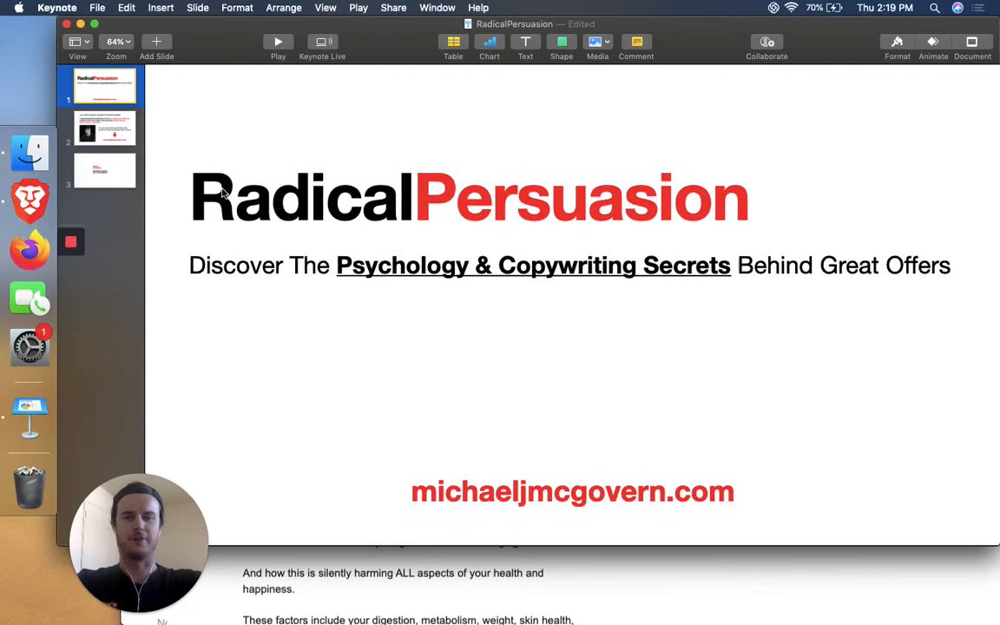
Show slide 2, the copywriter's about-the-author page, in the RadicalPersuasion deck
click(104, 128)
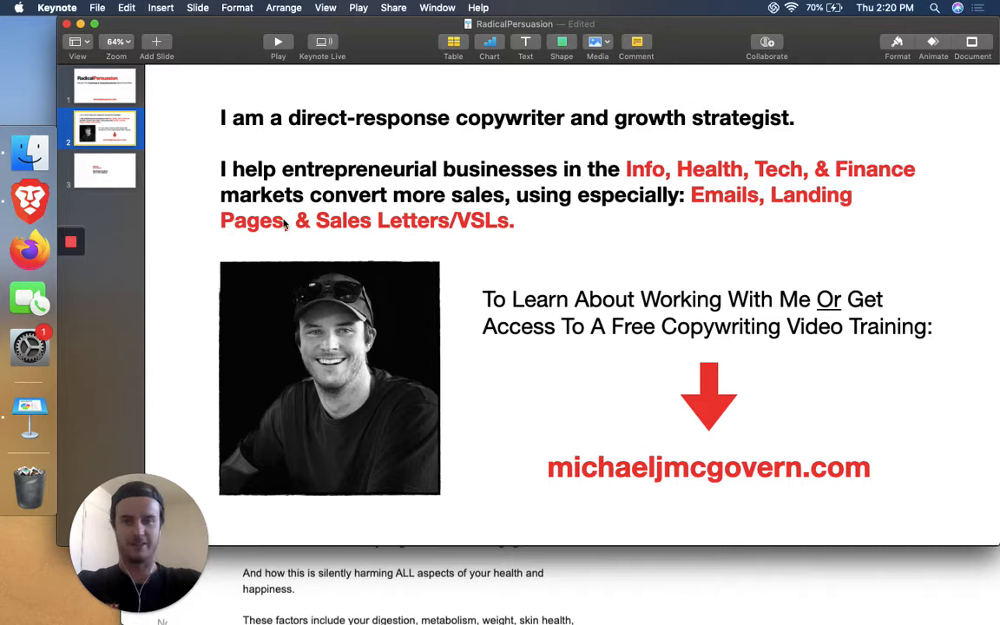
mouse_move(845, 346)
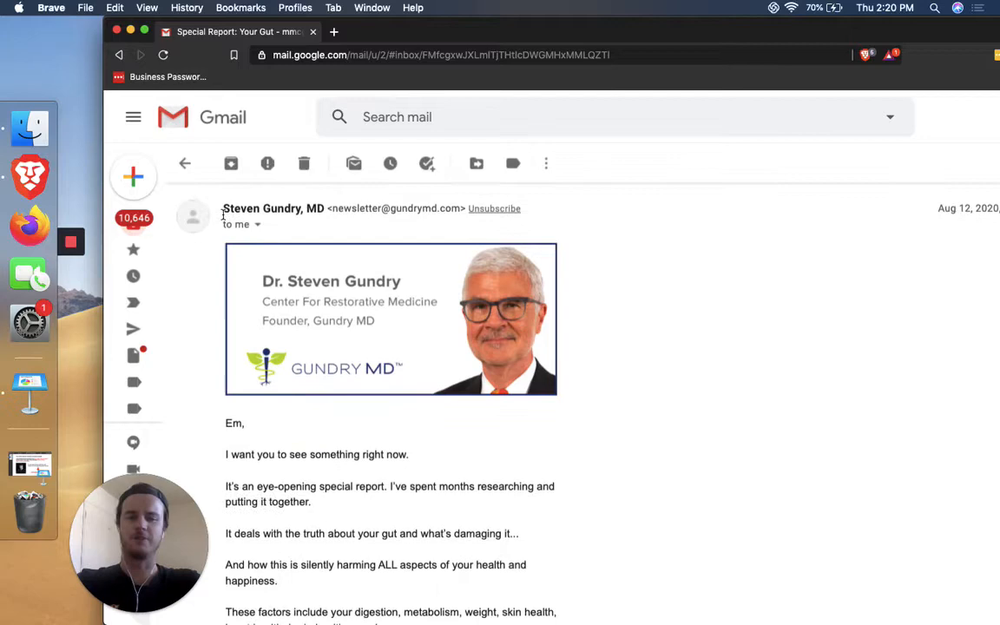
Scroll through the opening lines of the Special Report: Your Gut email
scroll(down, 3)
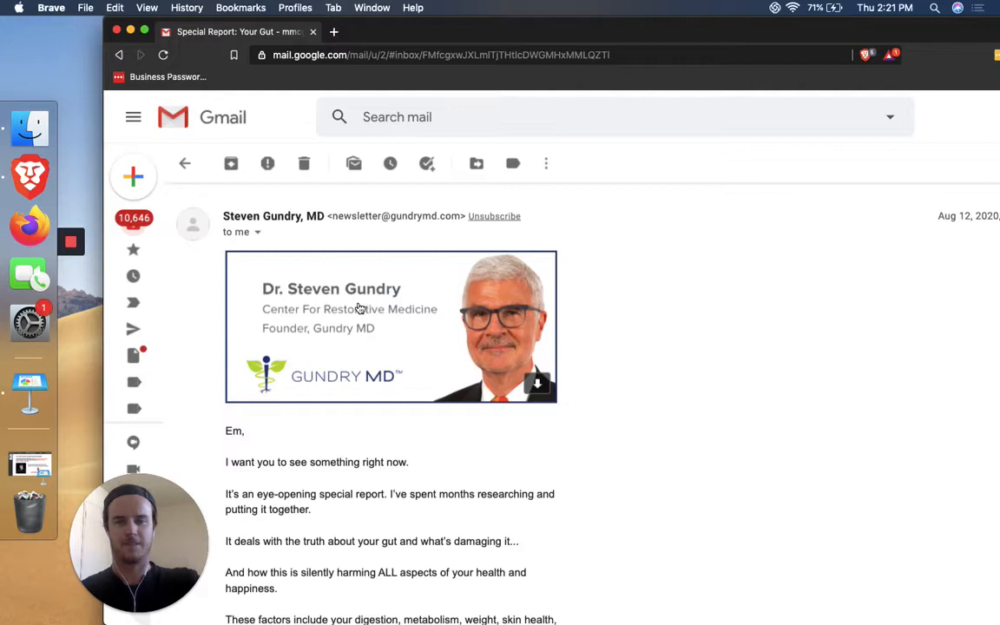
mouse_move(349, 342)
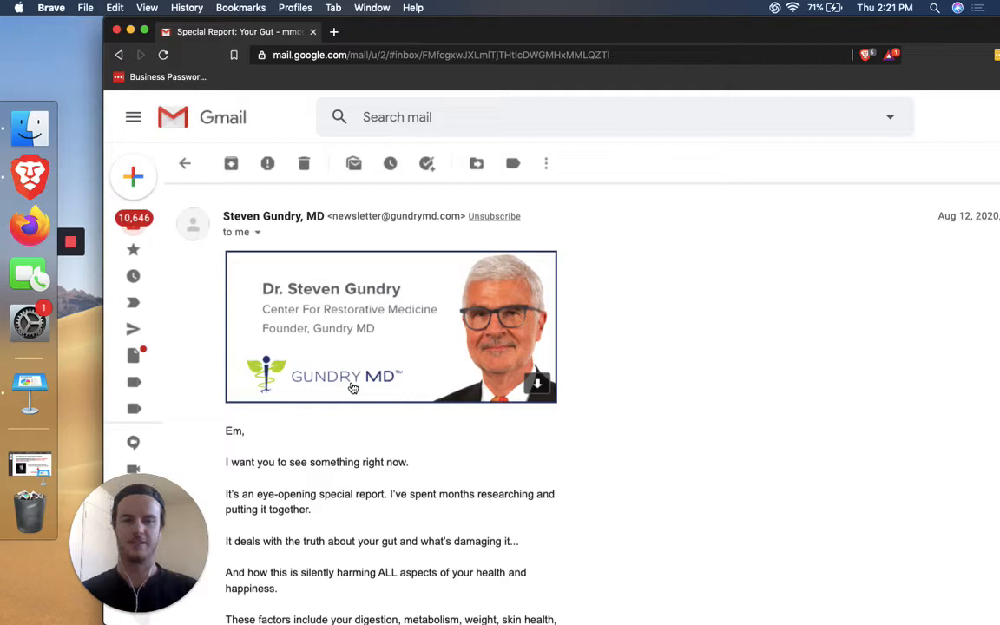
mouse_move(598, 335)
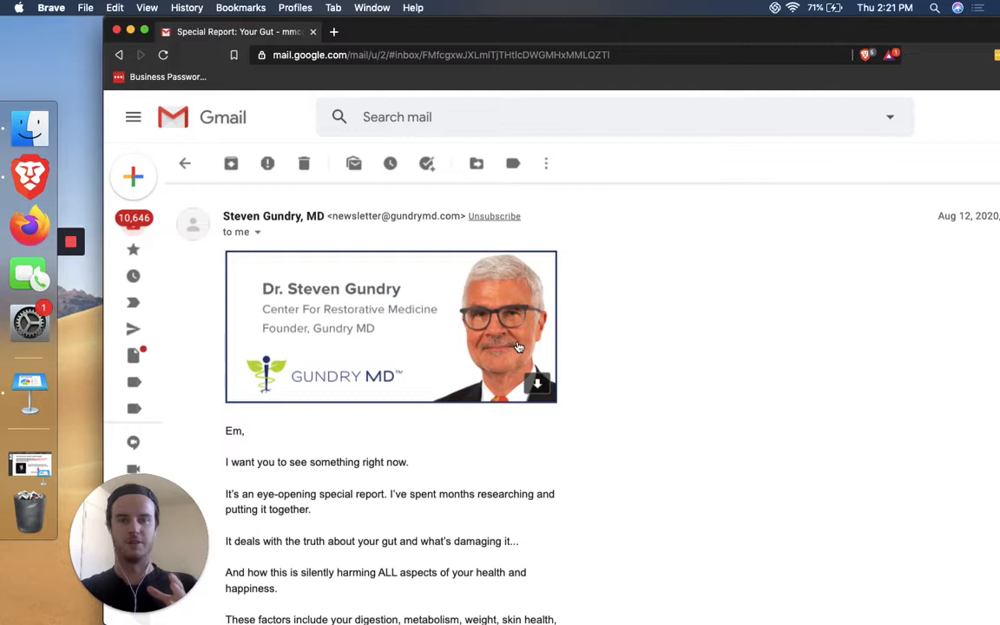
mouse_move(392, 396)
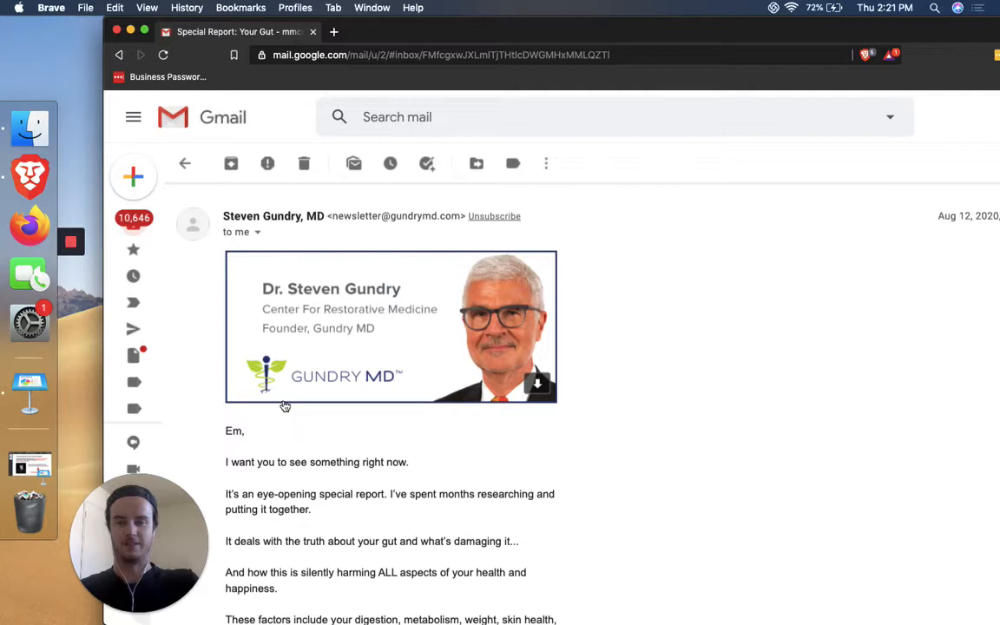
mouse_move(263, 397)
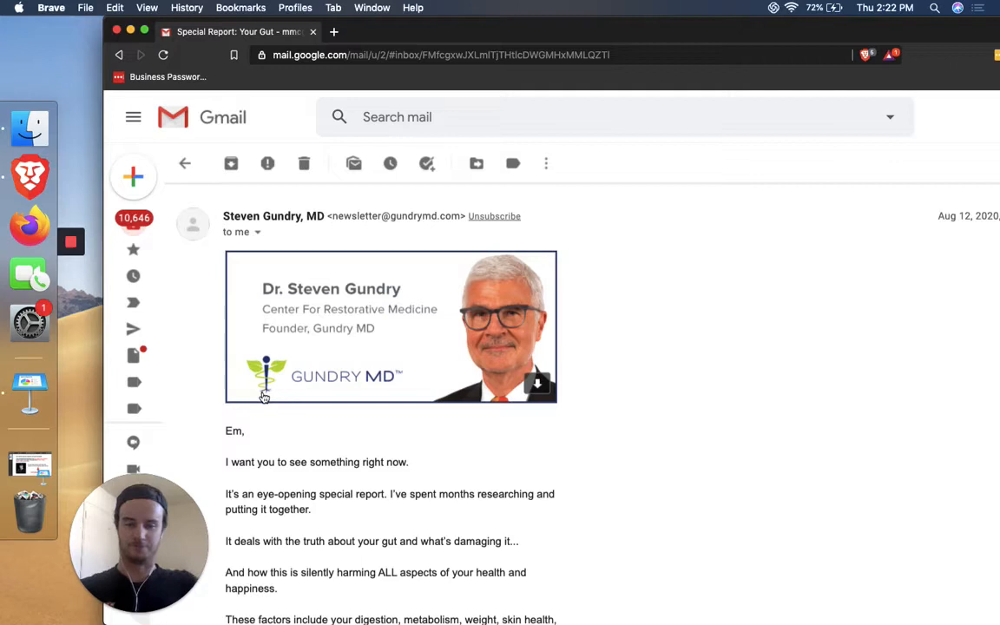
scroll(down, 3)
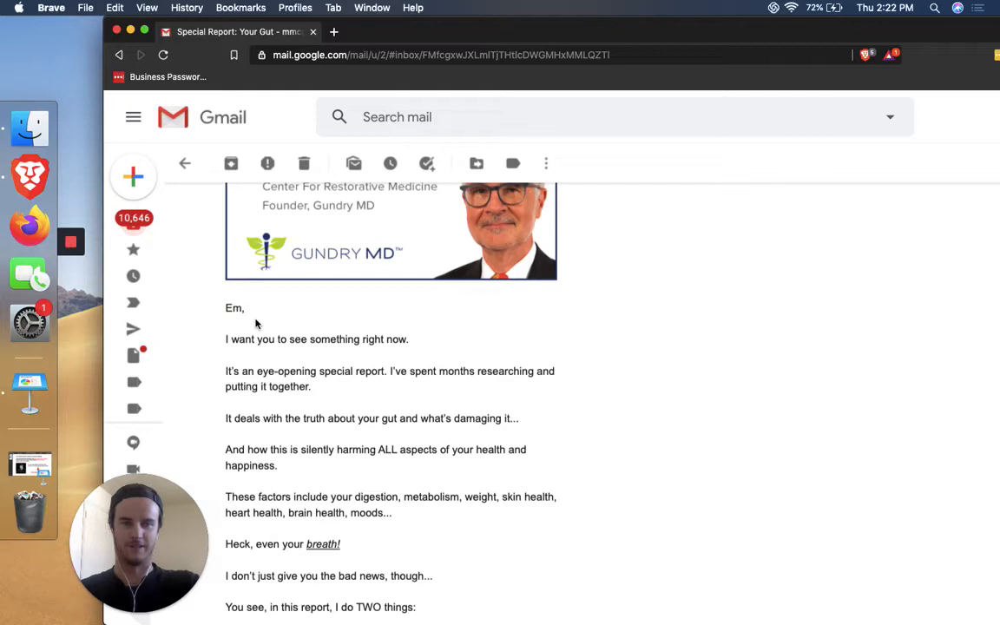
scroll(down, 3)
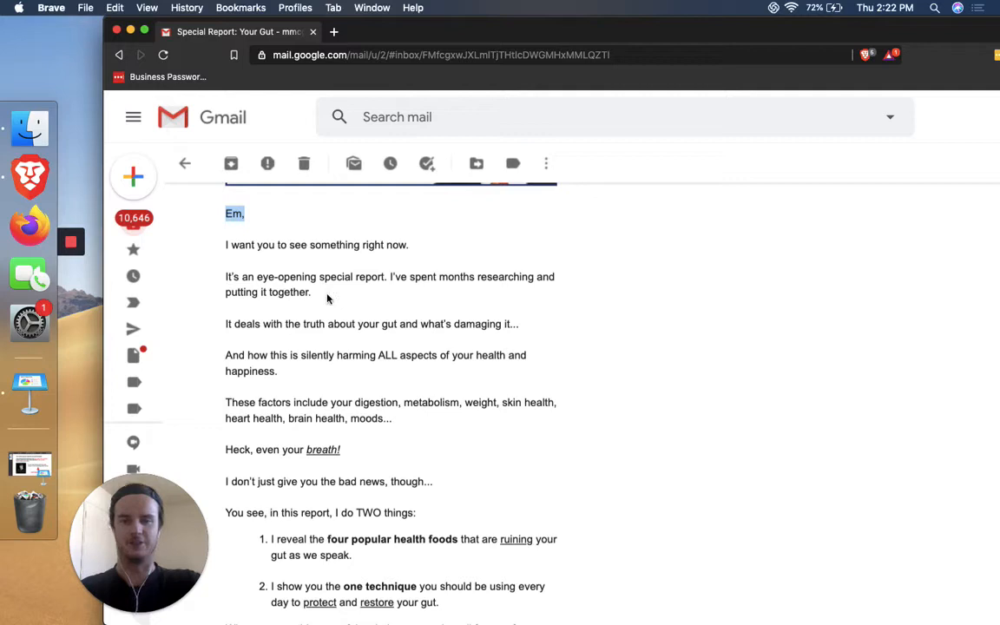
mouse_move(408, 354)
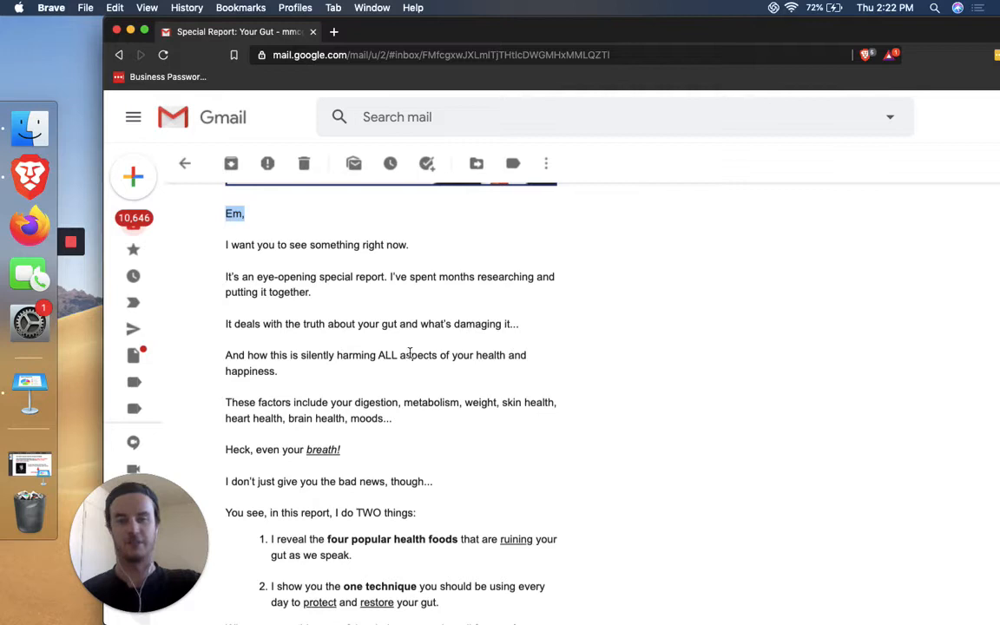
scroll(down, 3)
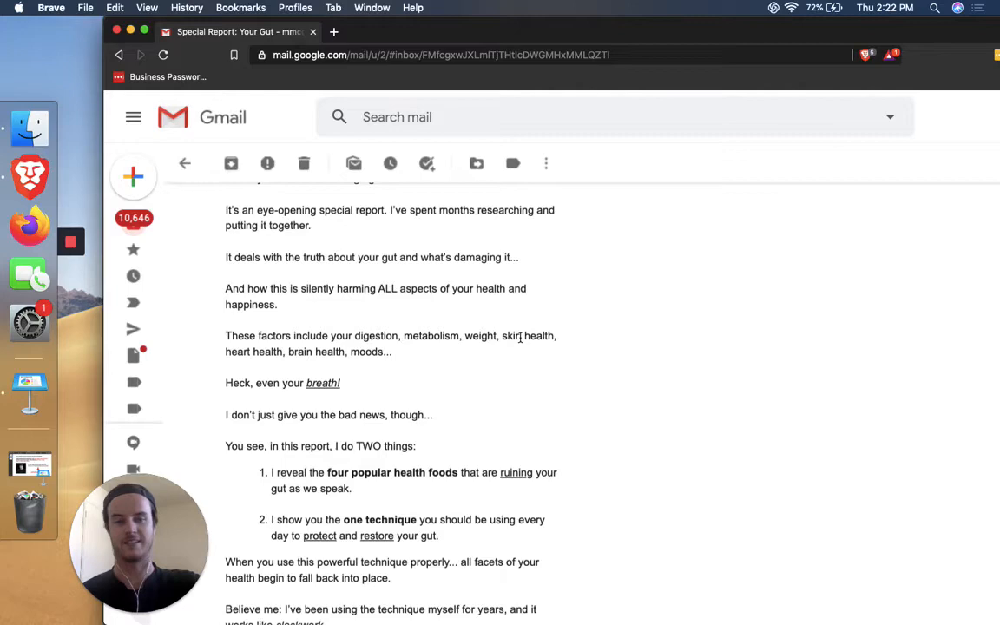
scroll(up, 3)
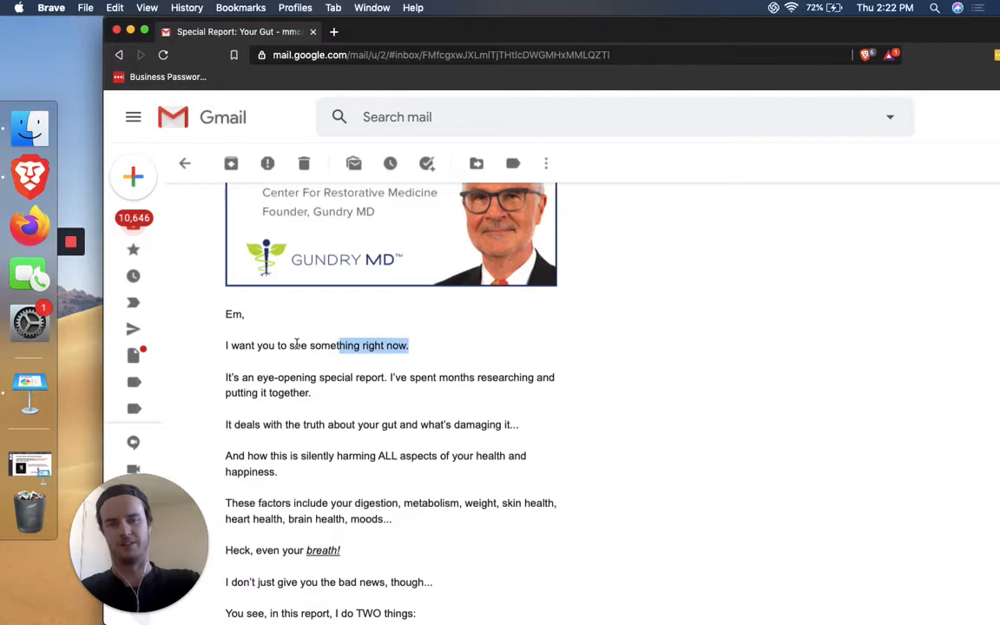
scroll(down, 3)
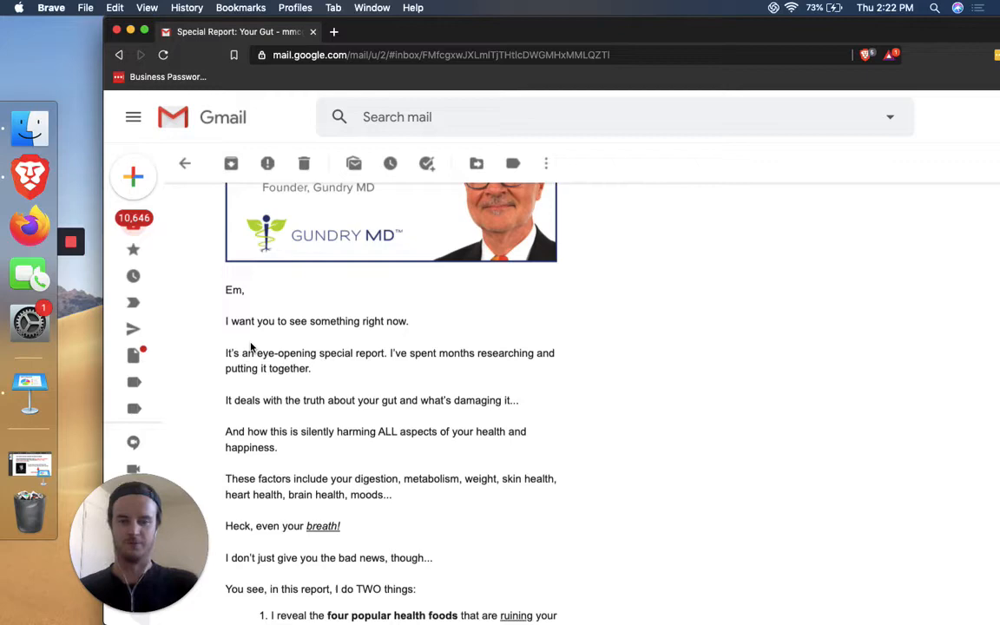
Read down the newsletter to the line about all facets of health falling into place
scroll(down, 3)
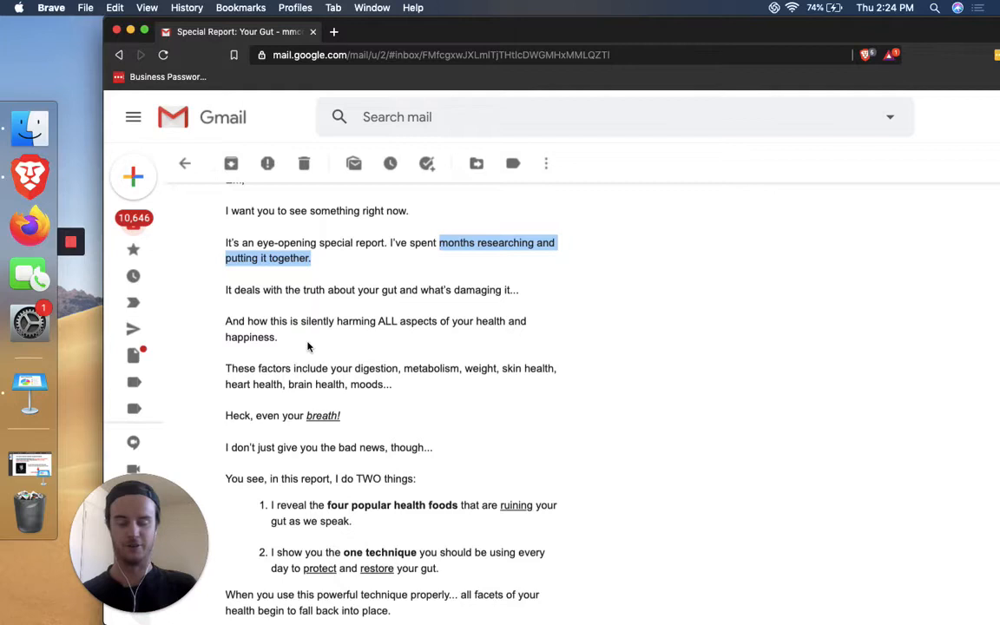
double_click(376, 369)
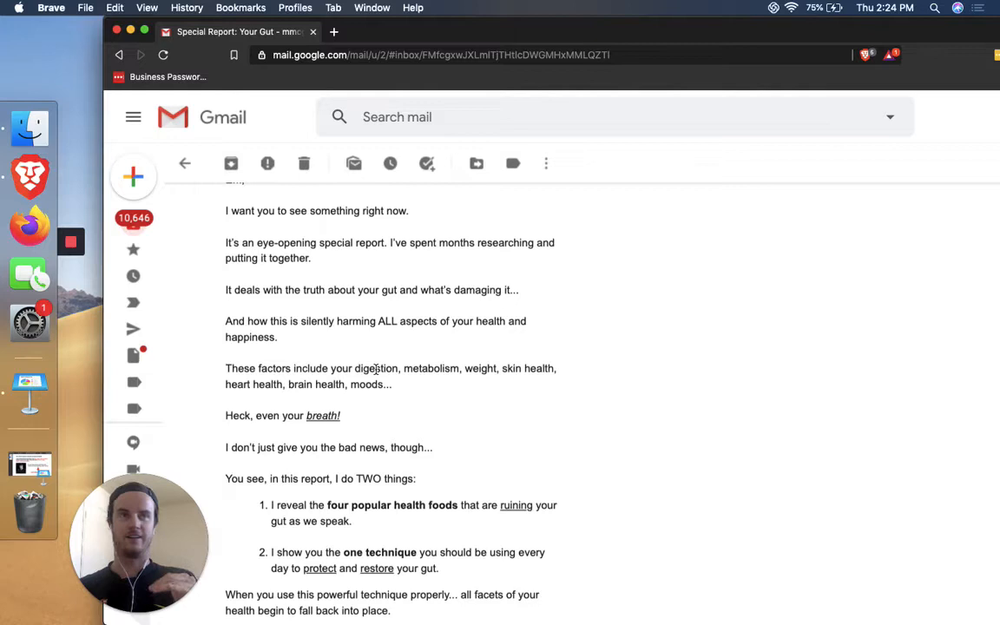
double_click(375, 368)
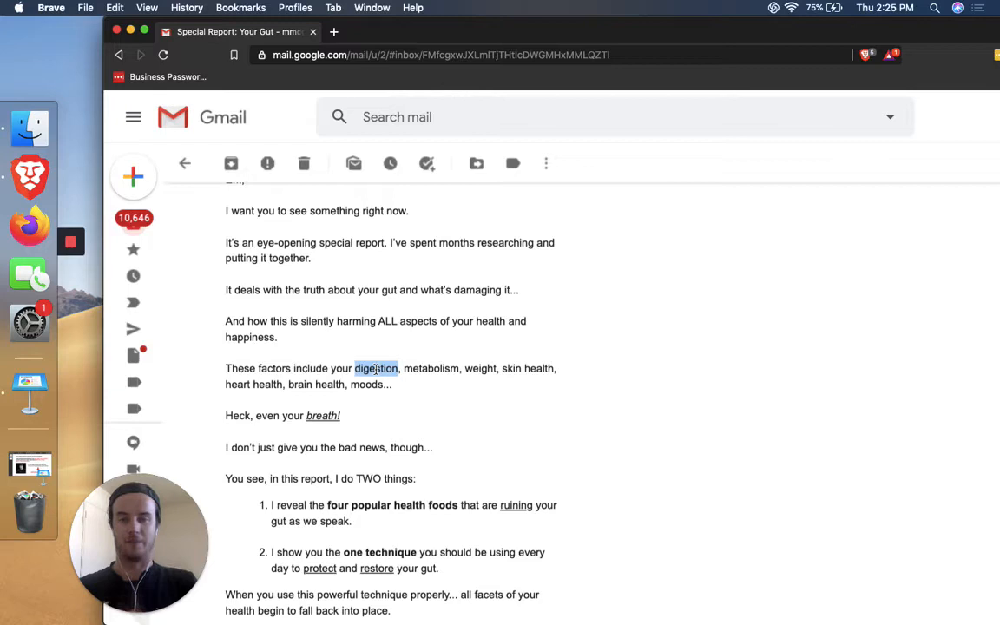
double_click(432, 368)
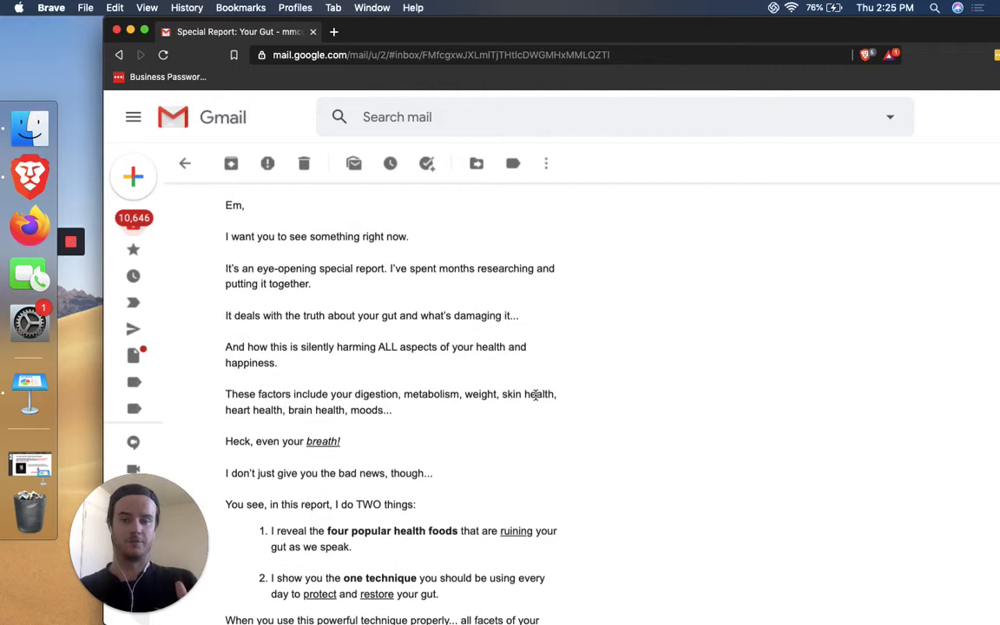
double_click(527, 394)
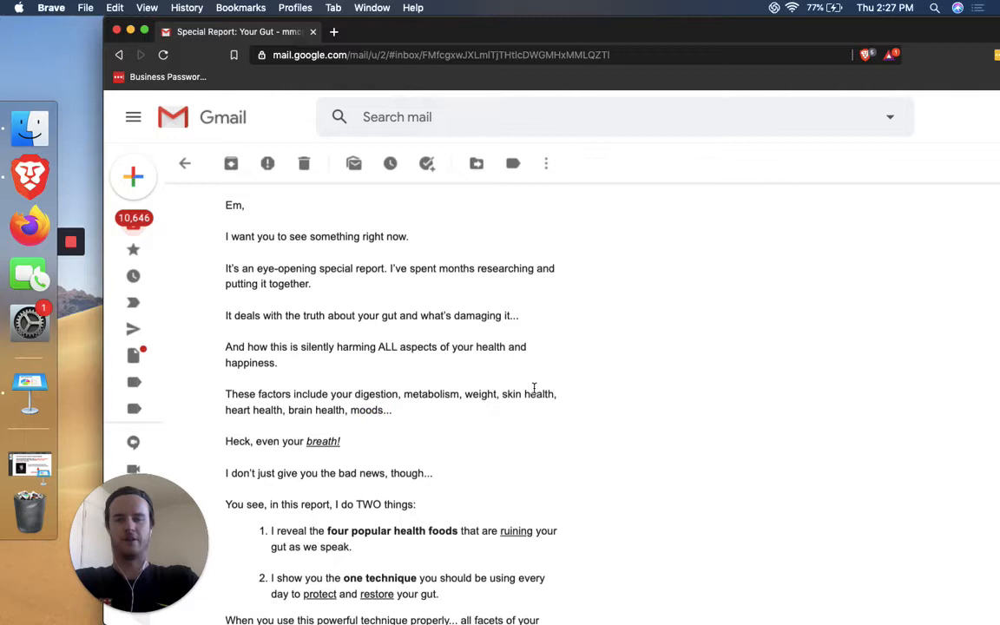
mouse_move(406, 416)
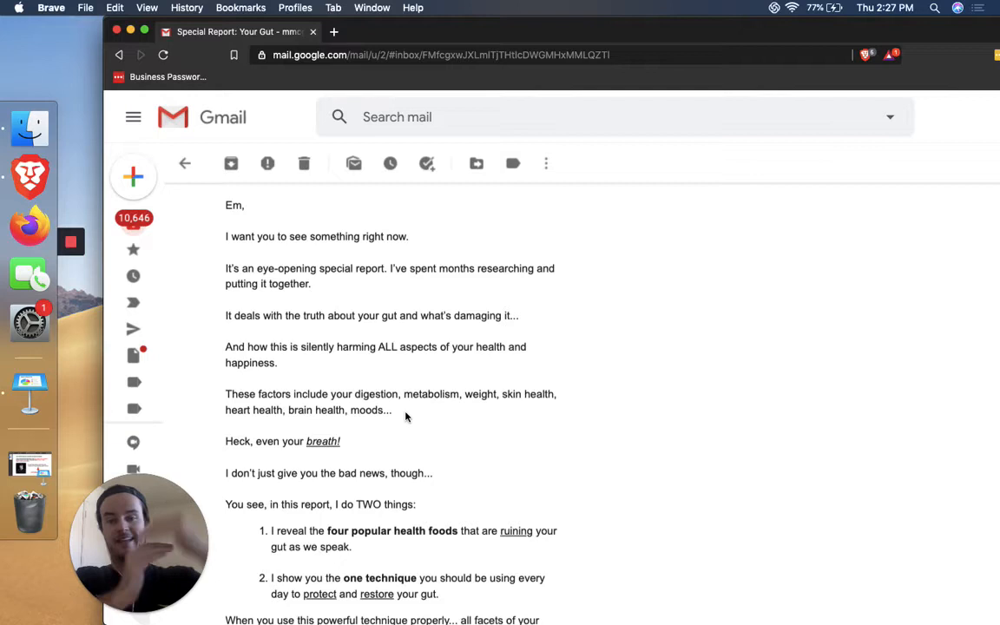
Highlight the italic word 'breath!' in the newsletter body
drag(355, 394, 392, 410)
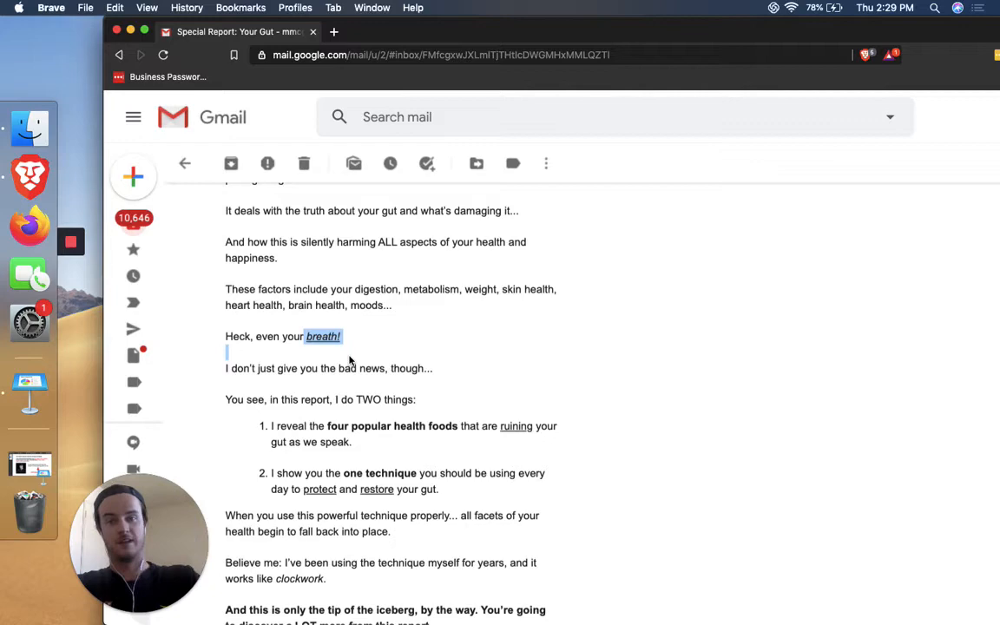
Highlight 'skin' in the health factors list, reading on to the special-report link
scroll(down, 3)
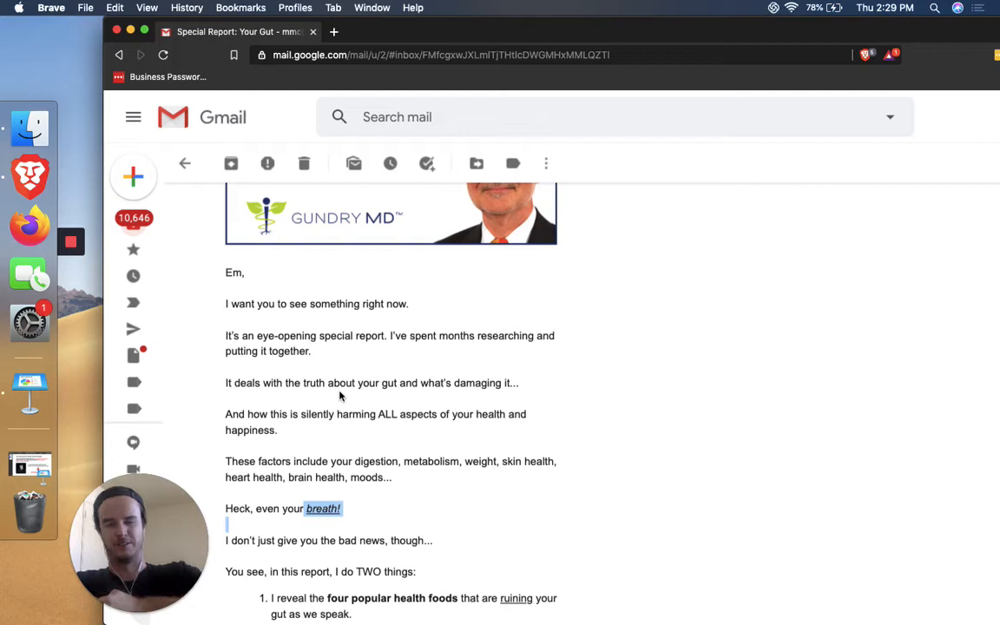
double_click(512, 461)
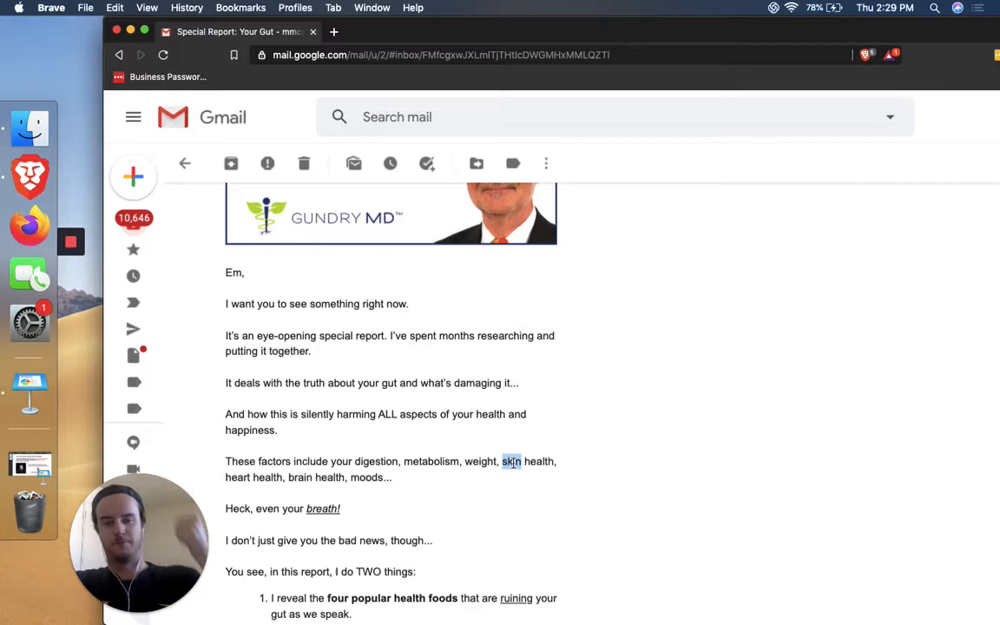
scroll(down, 3)
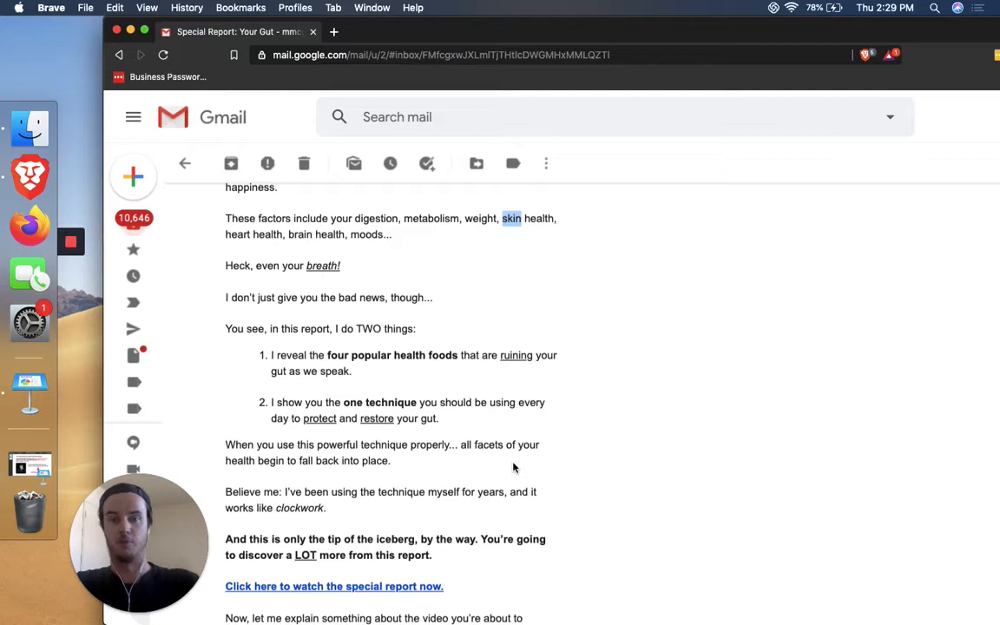
Clear the highlight on 'skin' and continue down the newsletter
double_click(368, 329)
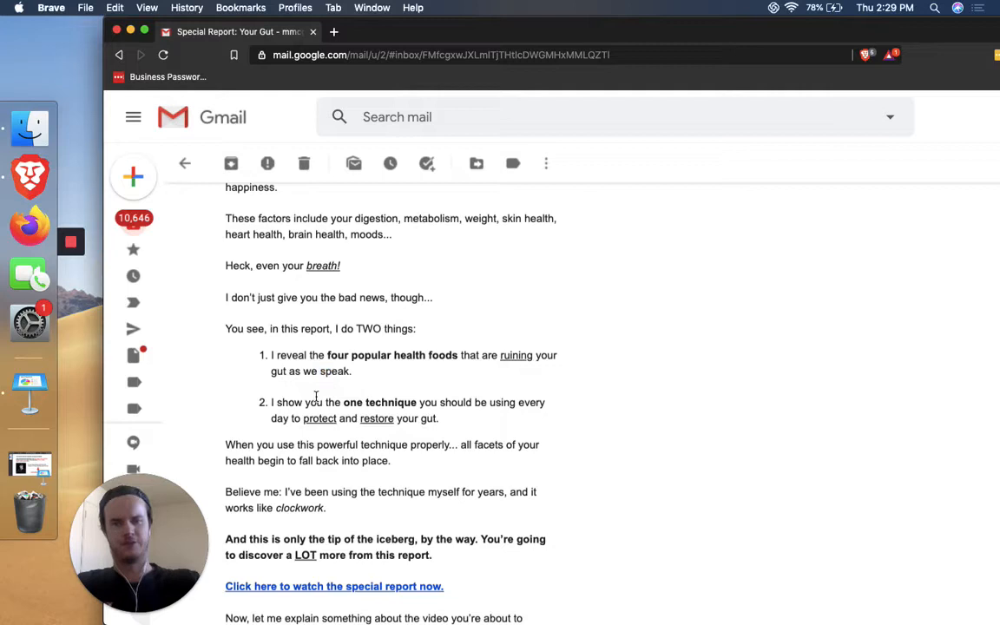
mouse_move(229, 328)
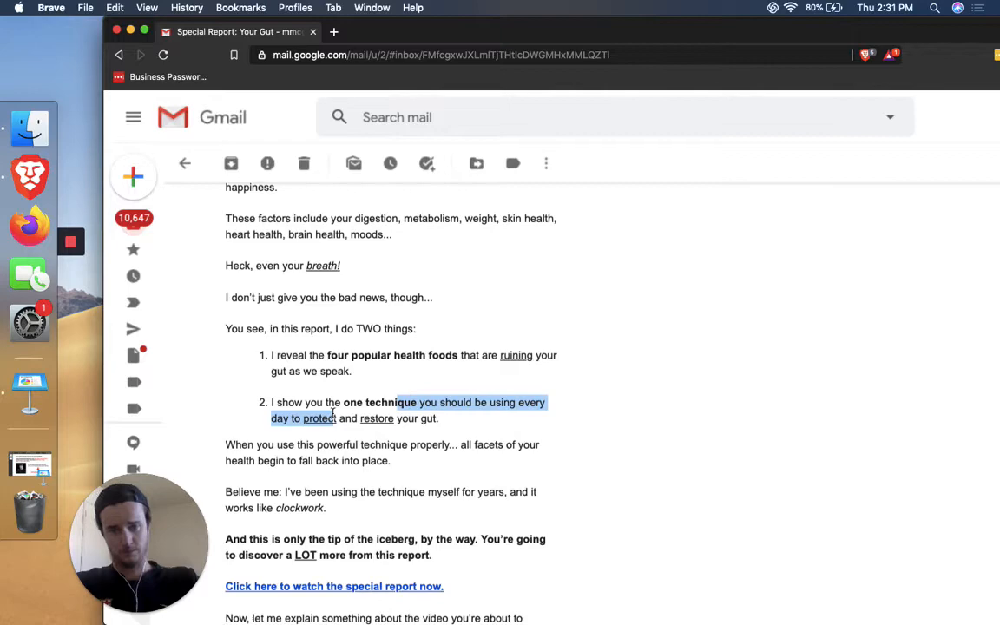
scroll(down, 3)
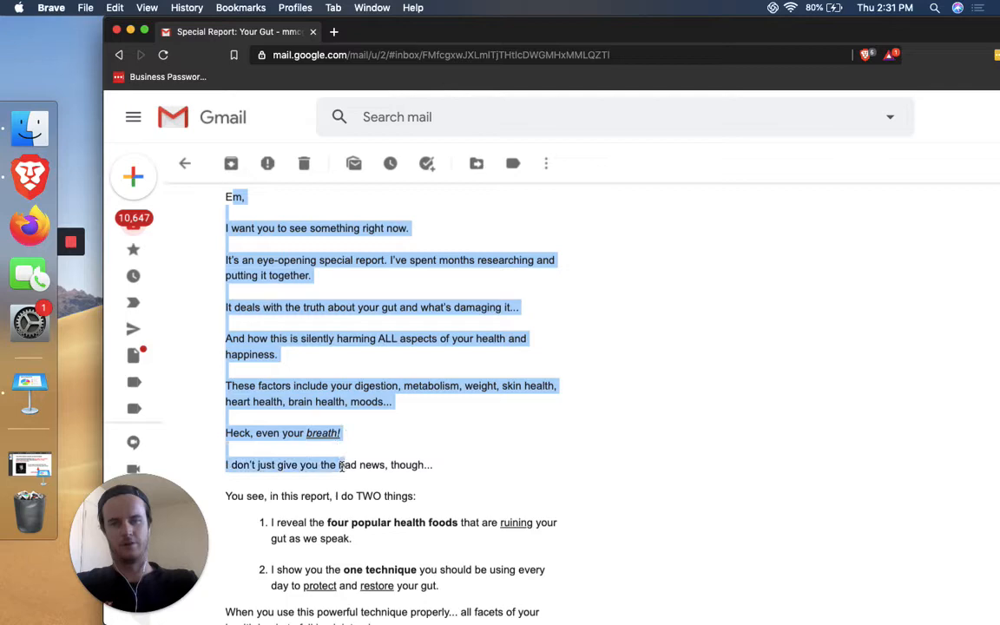
Deselect the highlighted opening paragraphs, from greeting through the two-things list
scroll(down, 3)
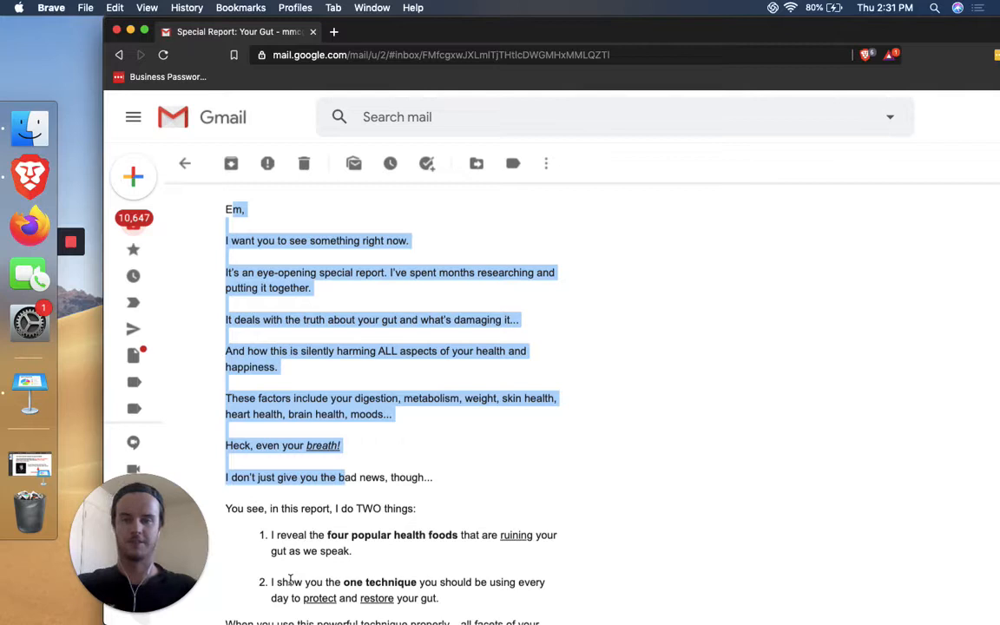
click(402, 478)
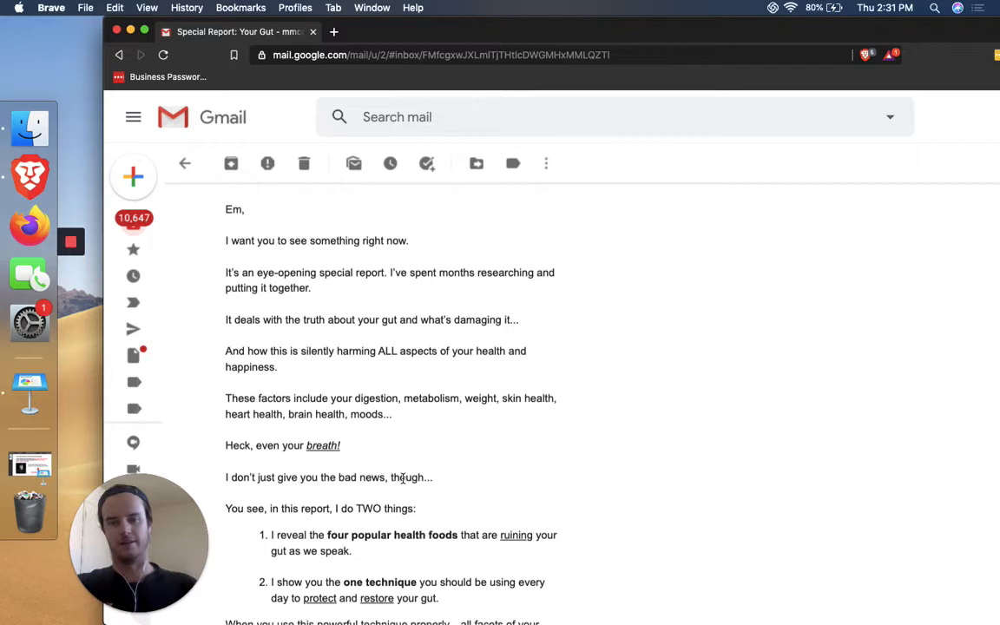
scroll(down, 3)
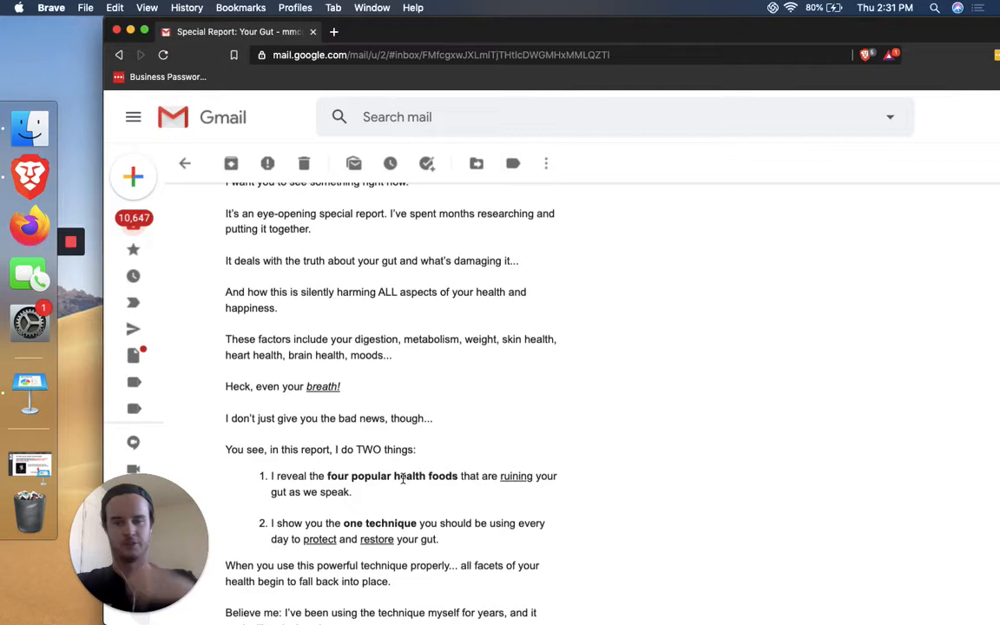
scroll(down, 3)
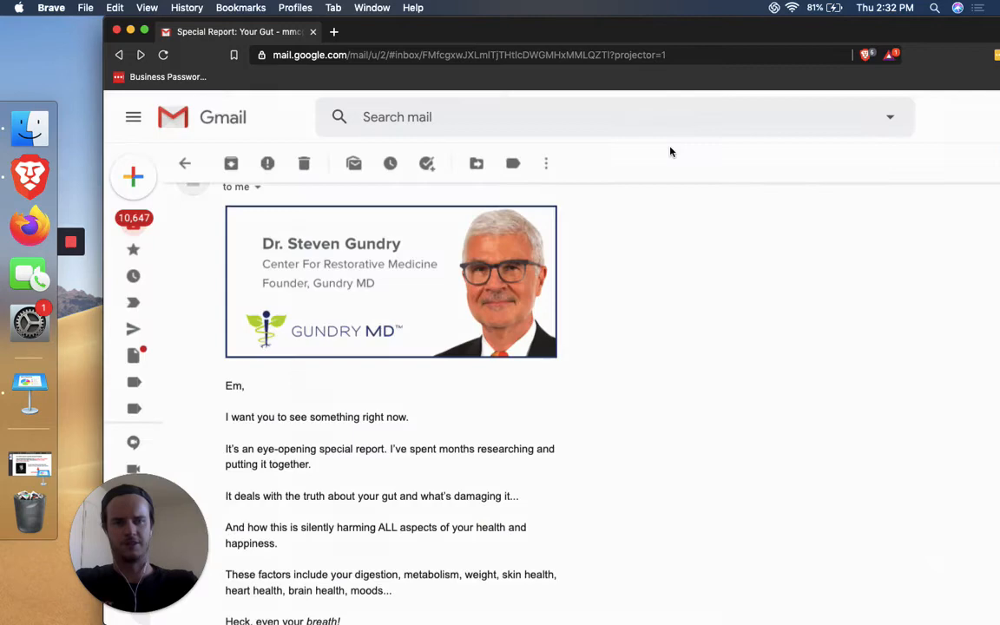
Scroll to the passage from 'Heck, even your breath!' to the bold iceberg sentence
scroll(down, 3)
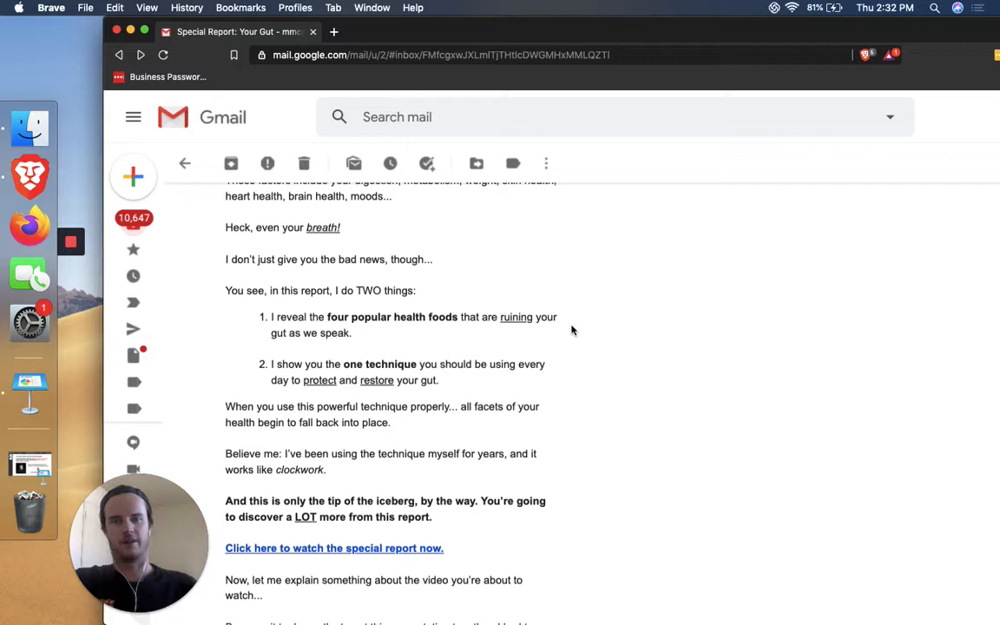
scroll(down, 3)
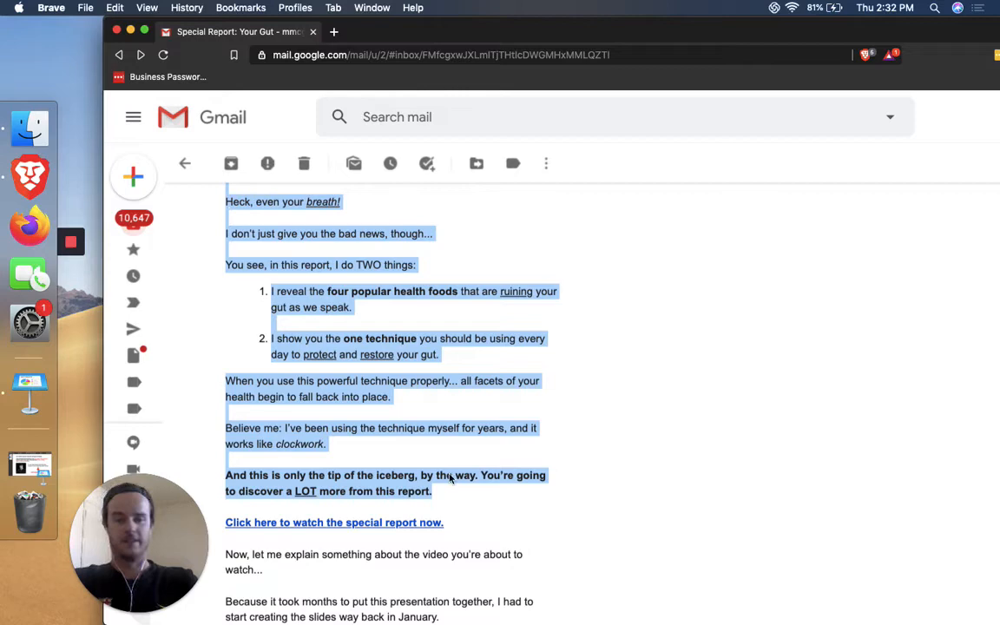
scroll(down, 3)
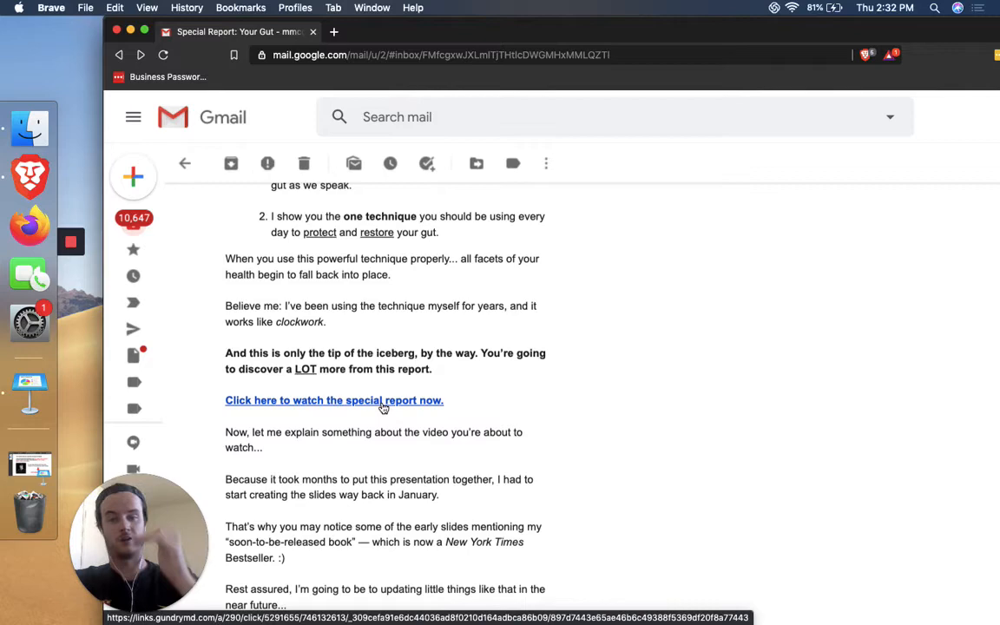
Scroll the newsletter toward its 'Special Report' subject and sender banner
scroll(down, 3)
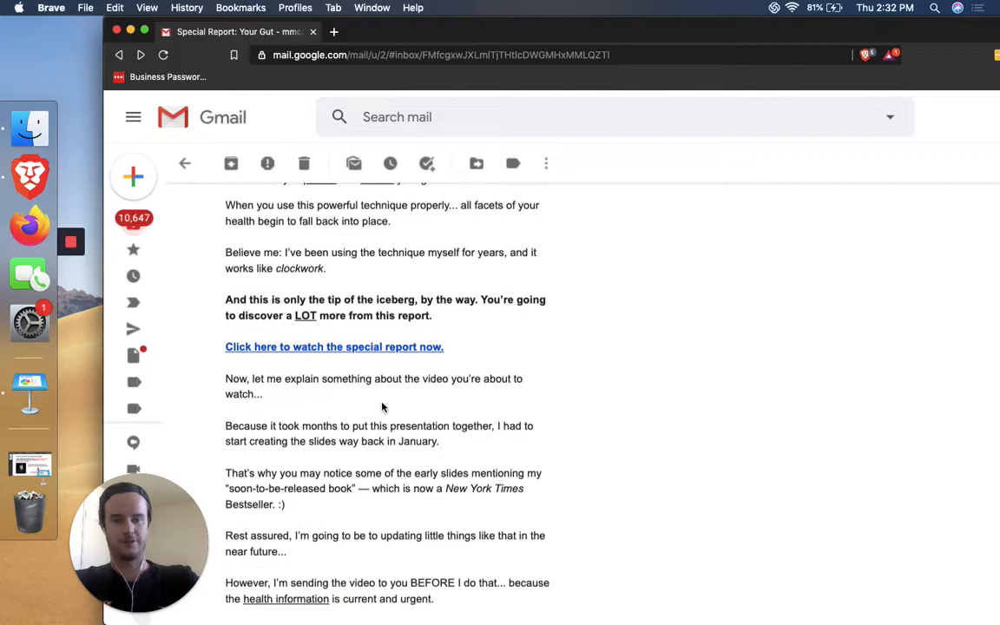
scroll(down, 3)
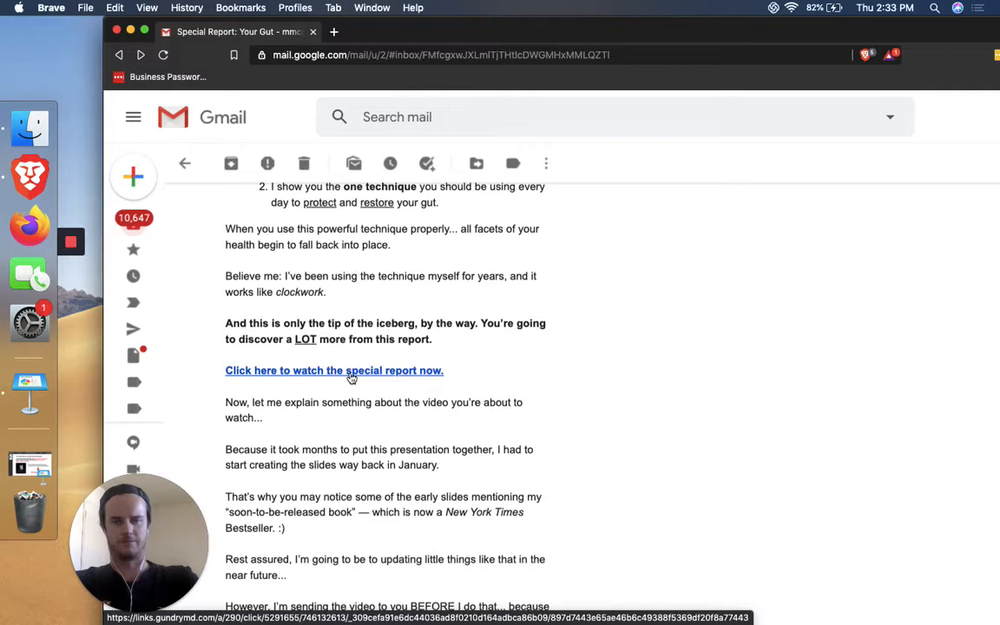
scroll(down, 3)
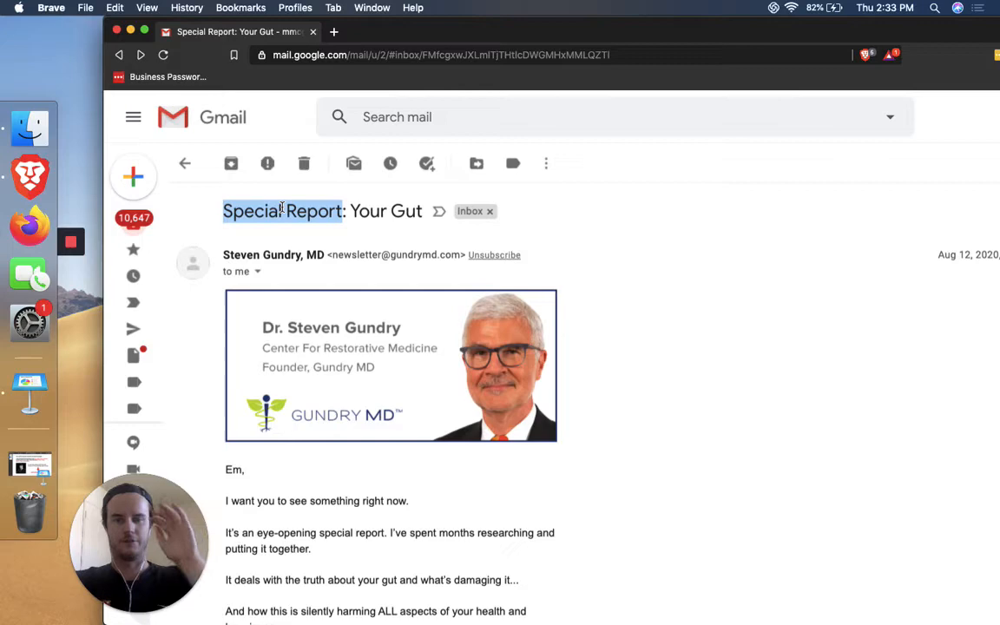
scroll(down, 3)
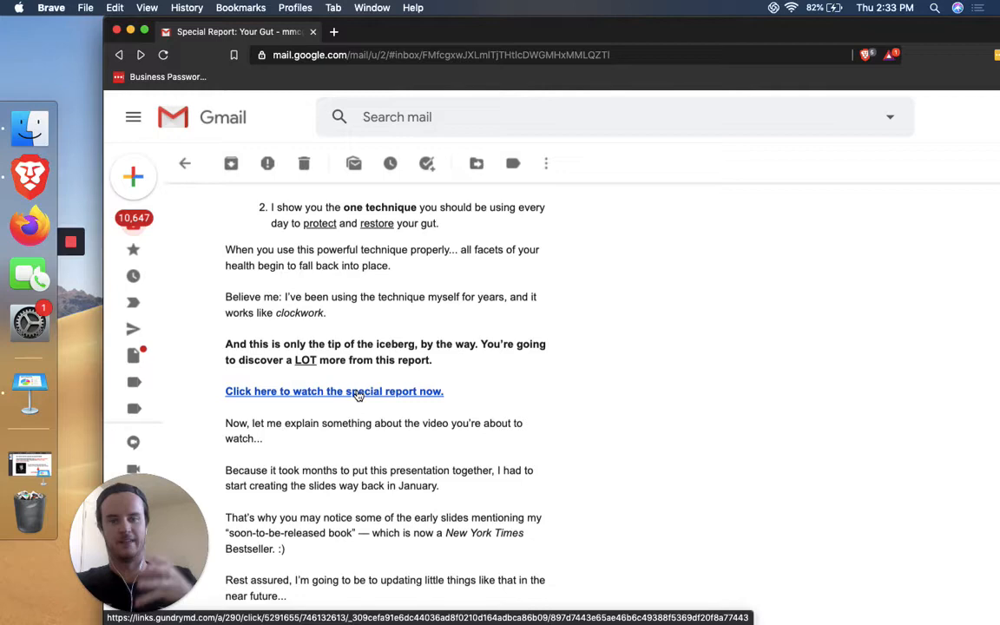
scroll(down, 3)
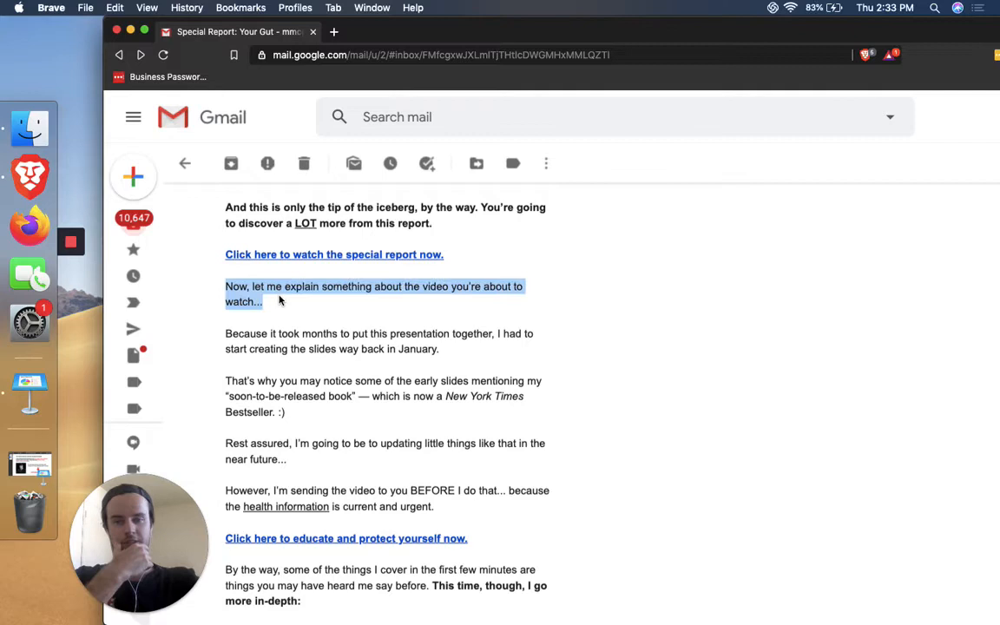
mouse_move(327, 254)
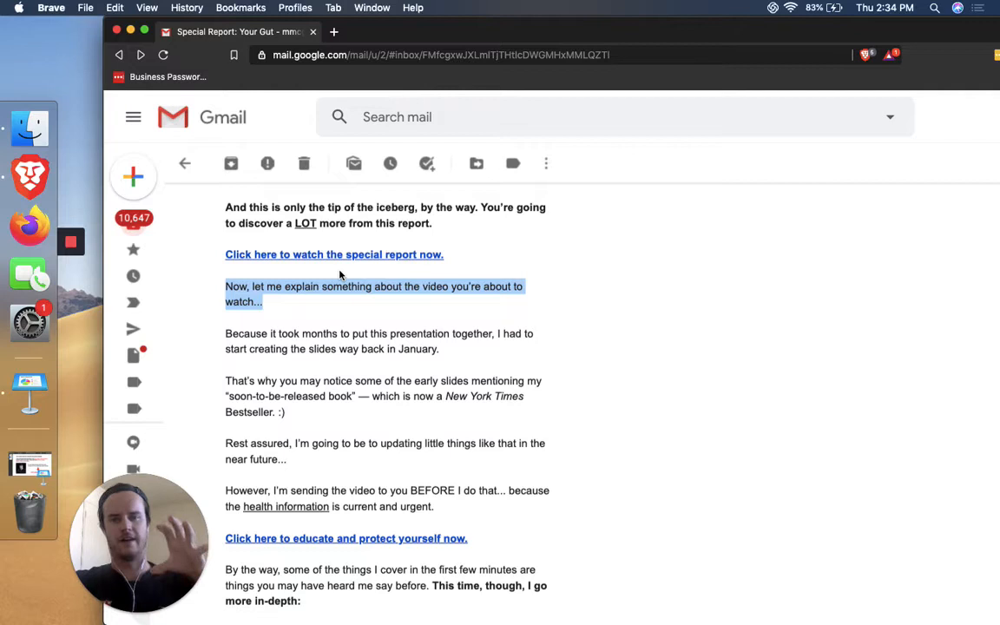
mouse_move(368, 260)
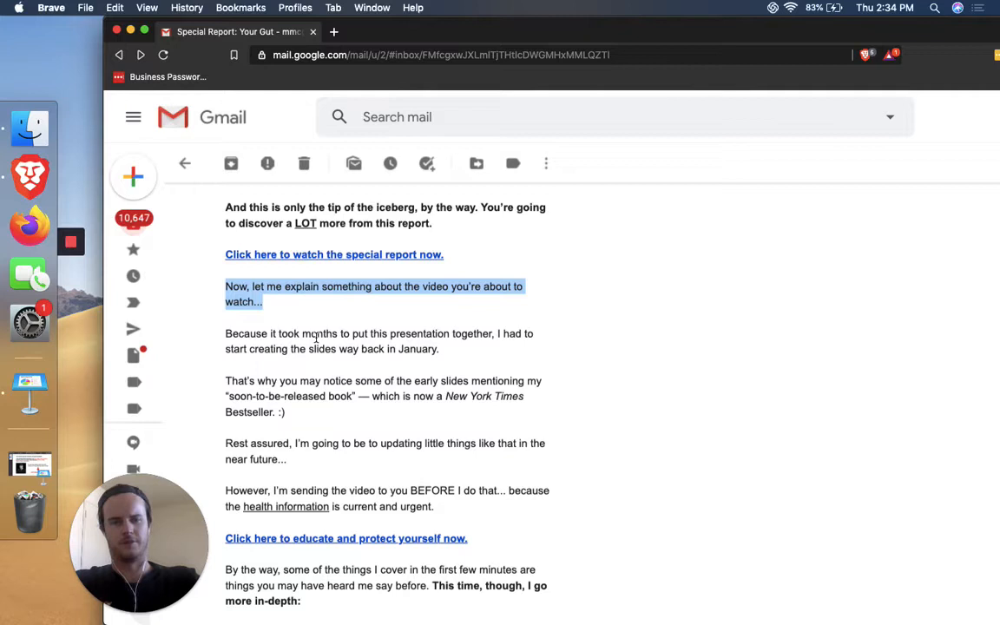
scroll(down, 3)
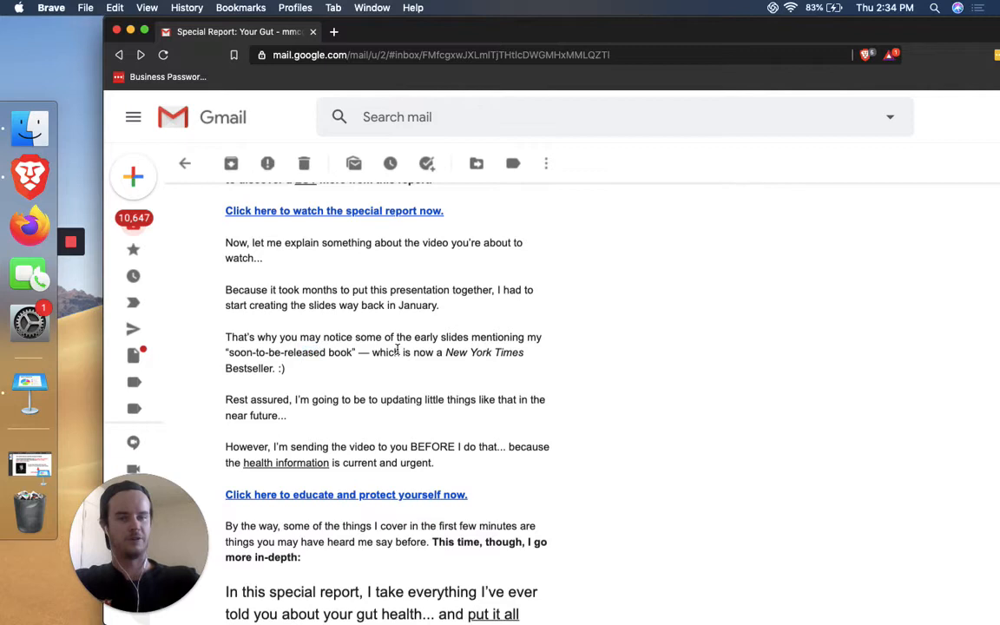
Highlight 'New York Times Bestseller. :)' and read on to the gut-health advice line
drag(374, 352, 521, 352)
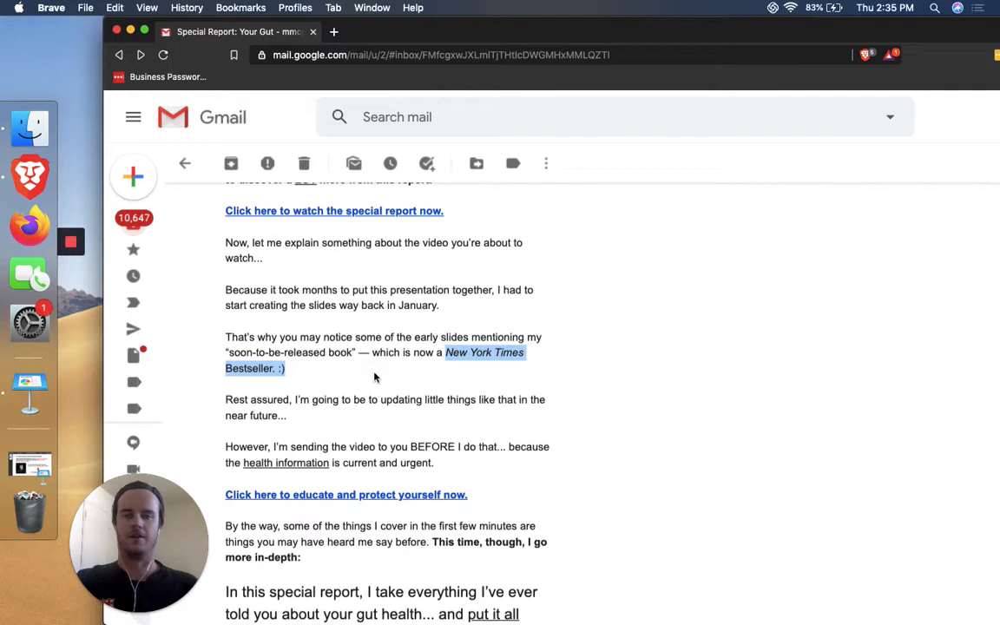
scroll(down, 3)
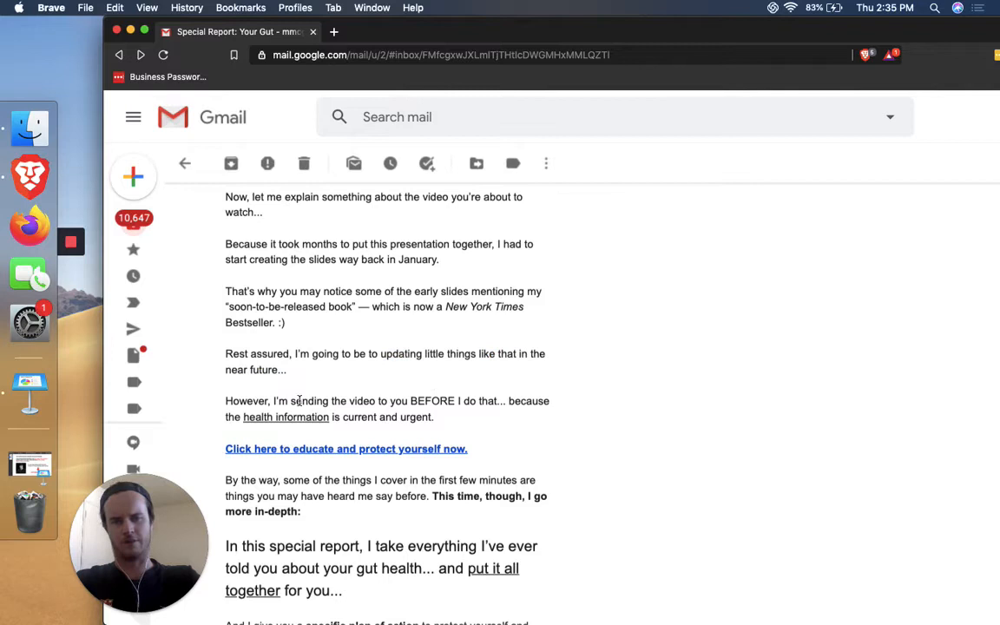
Highlight the phrase 'current and urgent' in the newsletter's health information sentence
drag(290, 417, 421, 417)
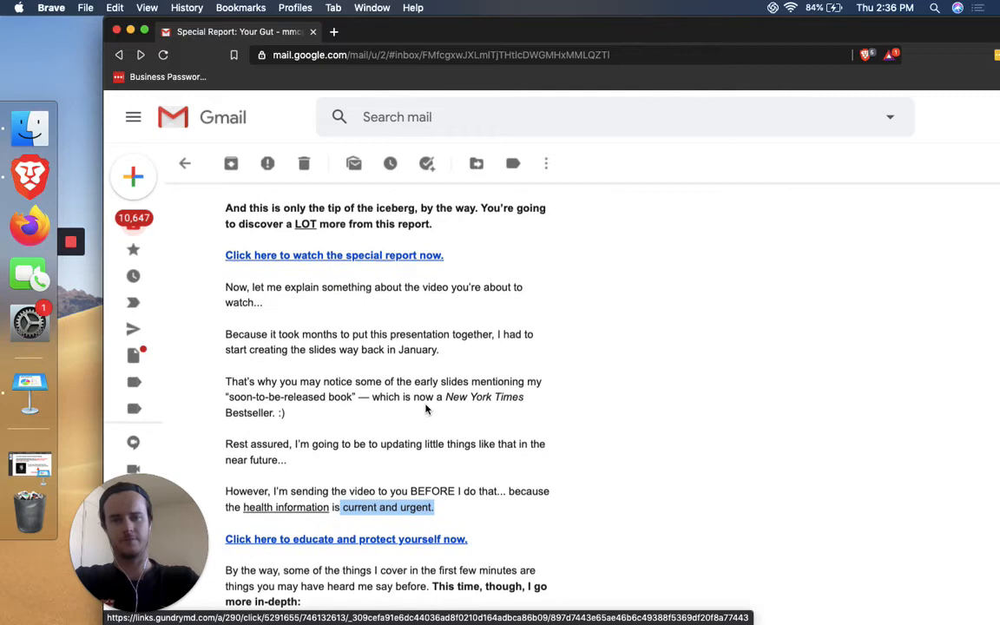
scroll(down, 3)
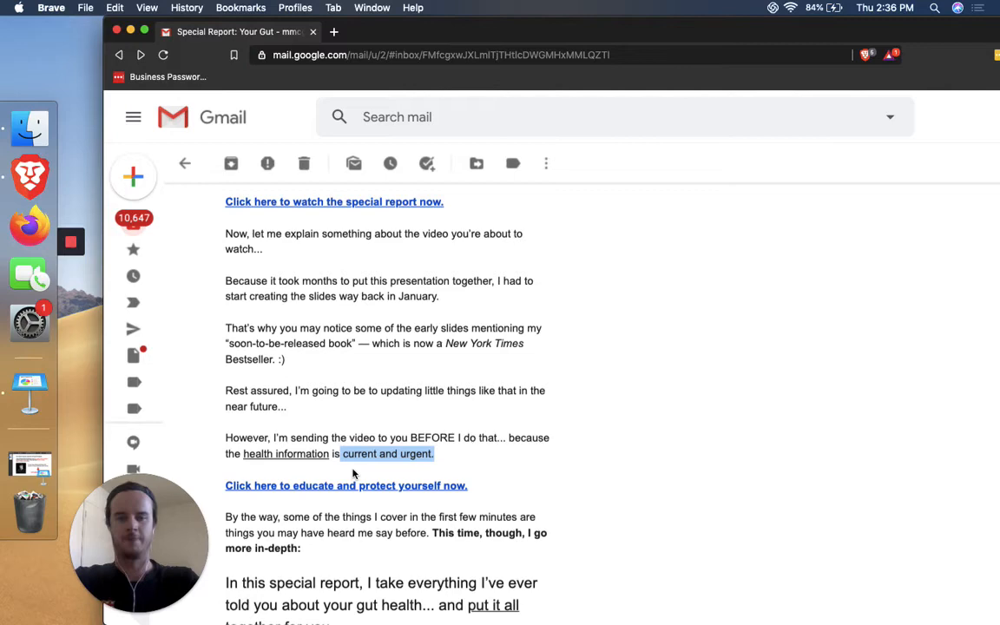
scroll(down, 3)
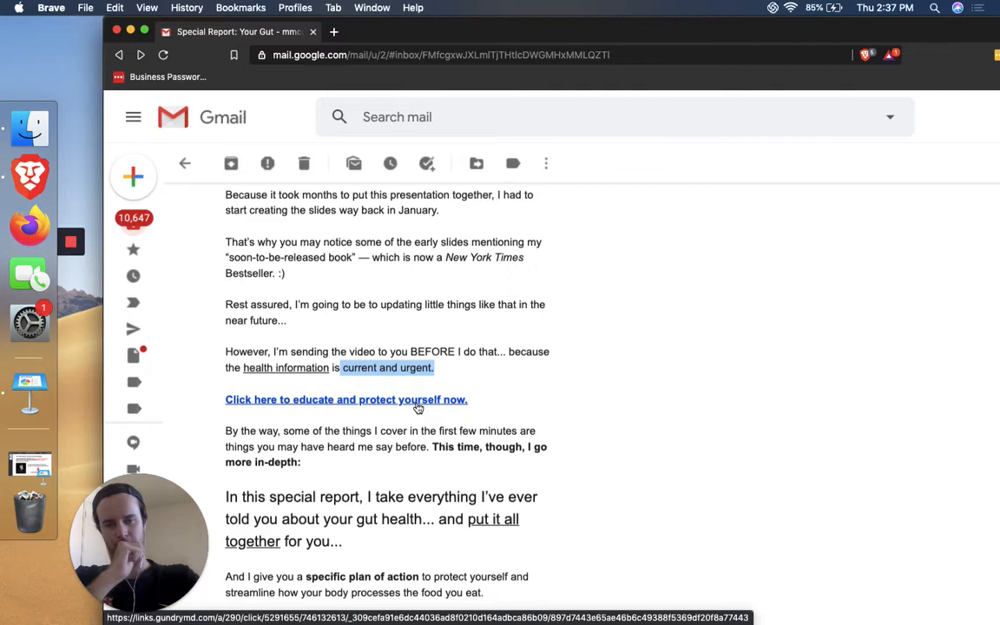
scroll(down, 3)
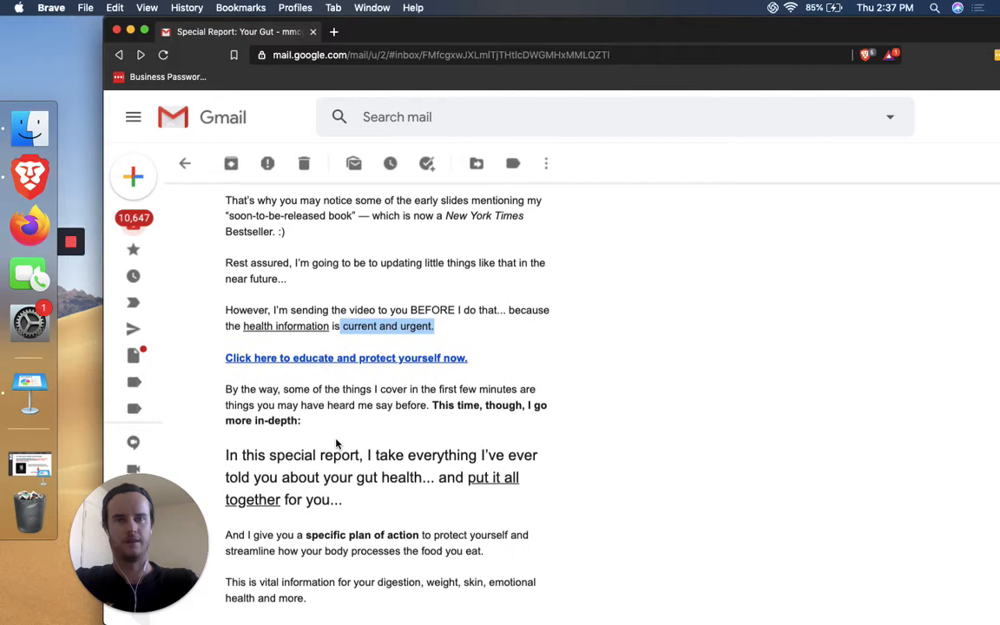
scroll(down, 3)
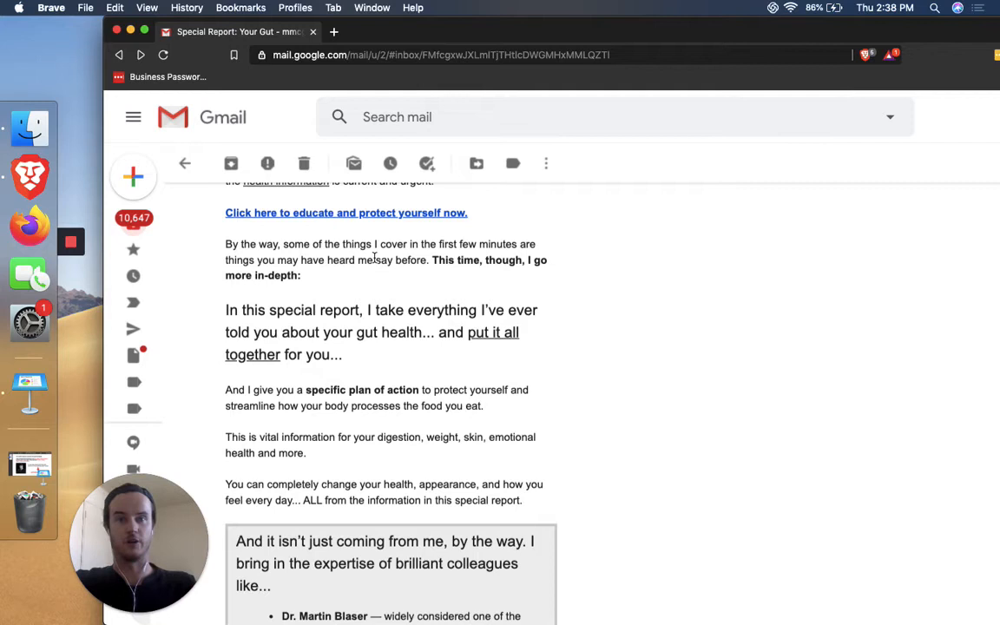
Highlight the sentence about putting gut health together, then scroll further down the newsletter
drag(280, 332, 432, 332)
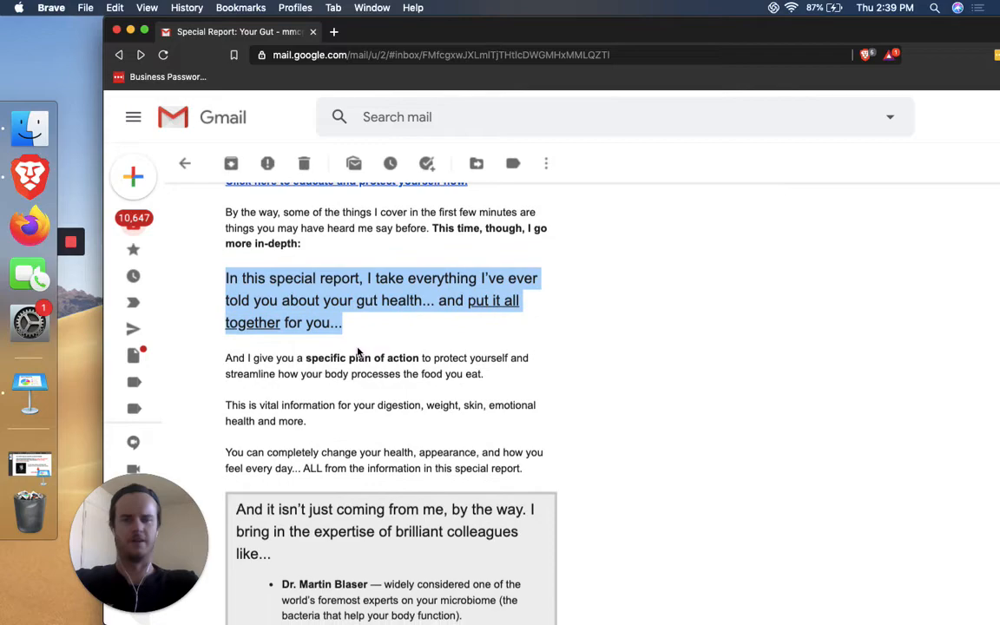
scroll(down, 3)
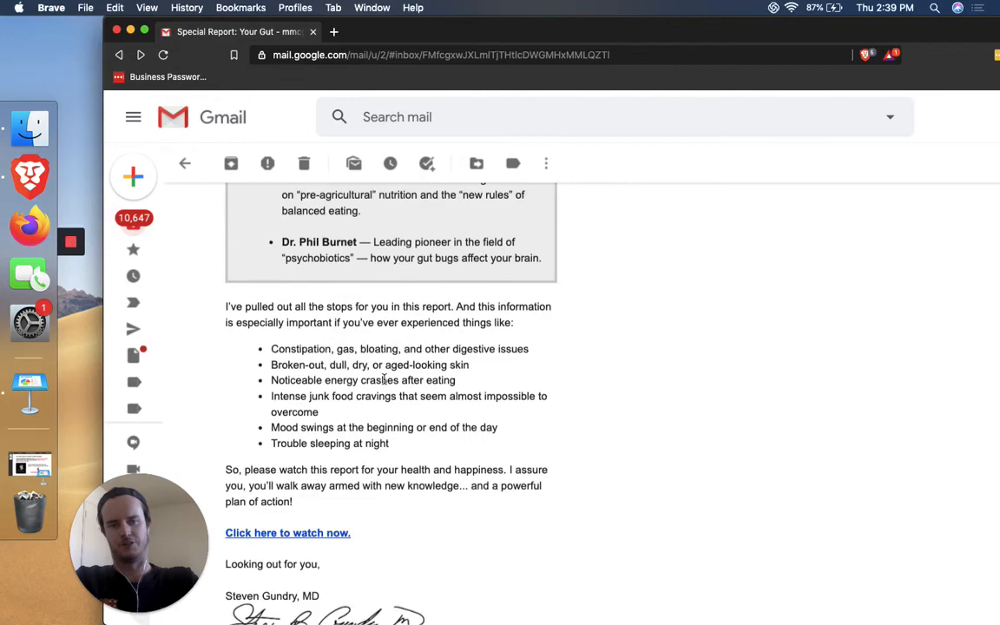
scroll(down, 3)
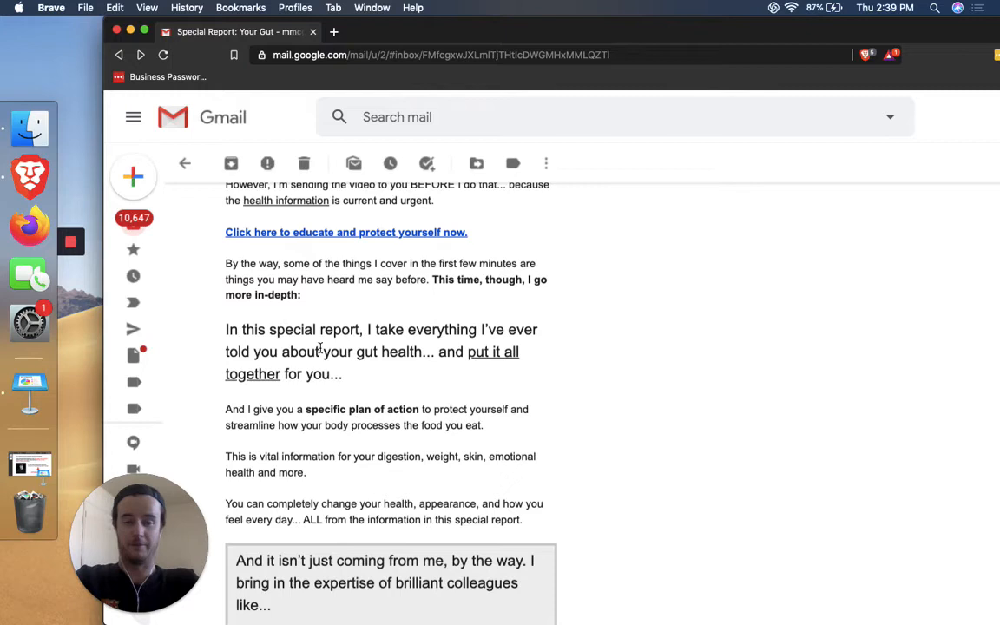
scroll(down, 3)
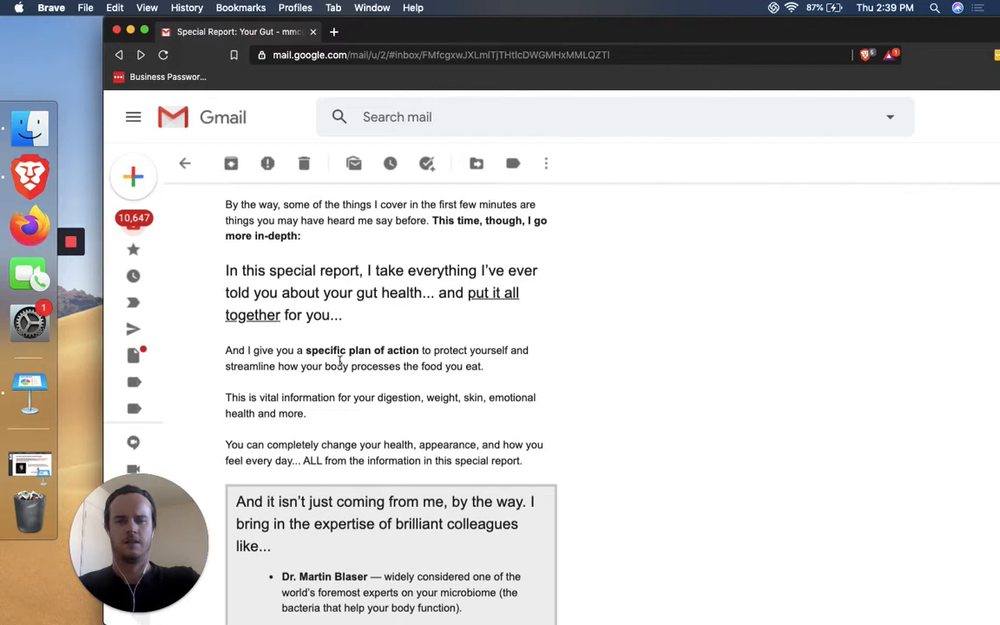
scroll(down, 3)
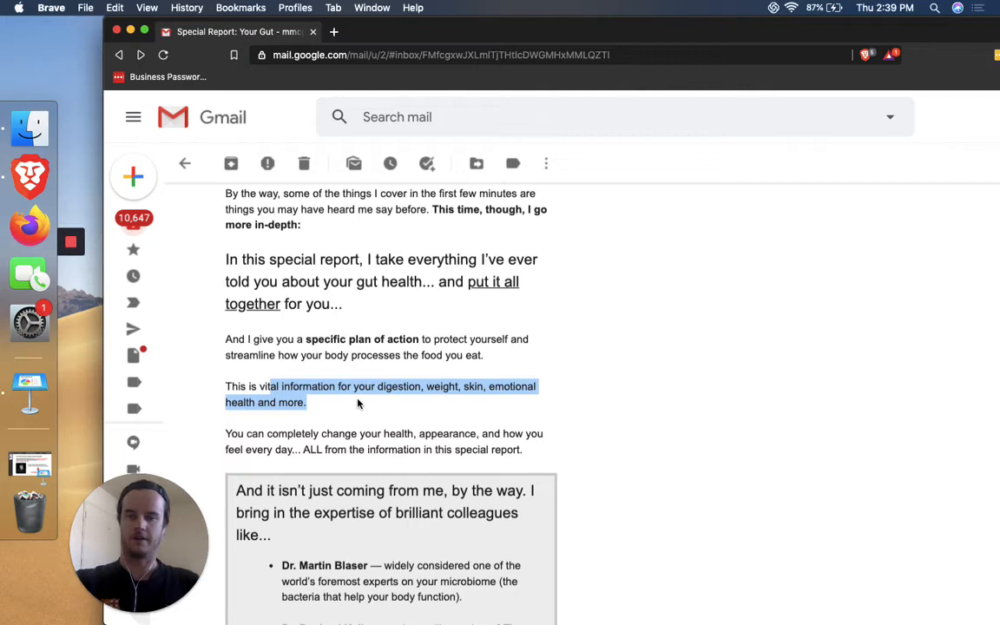
Pick out 'digestion', then highlight 'emotional health' in the vital-information sentence
double_click(399, 386)
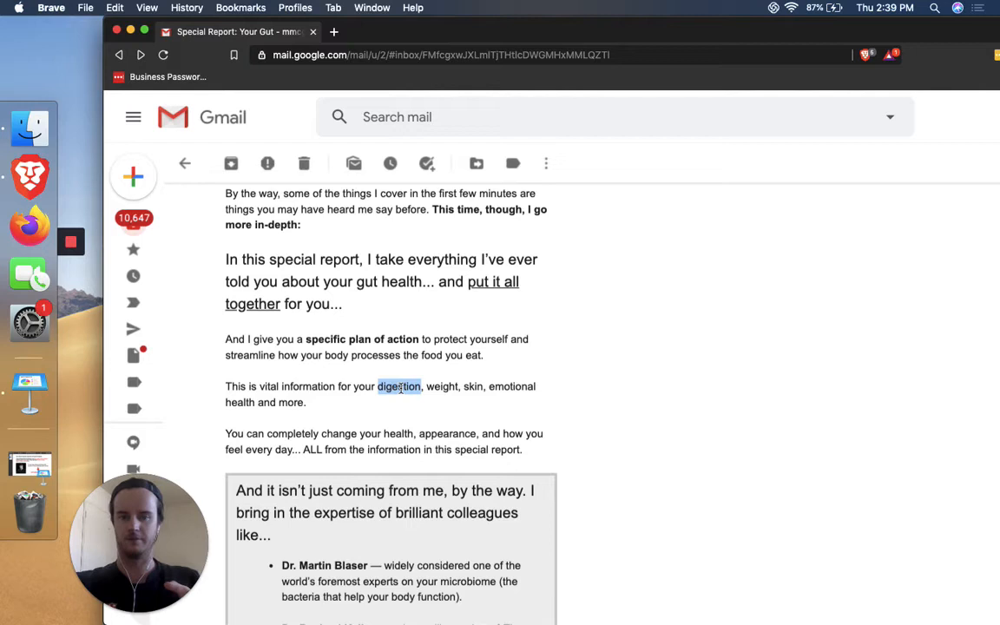
mouse_move(409, 397)
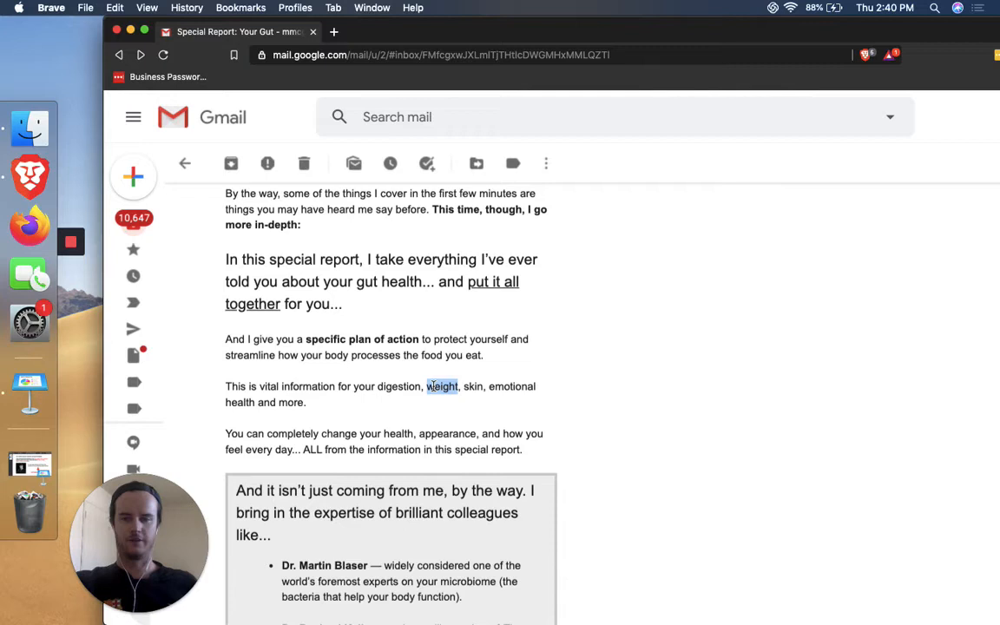
drag(442, 386, 255, 402)
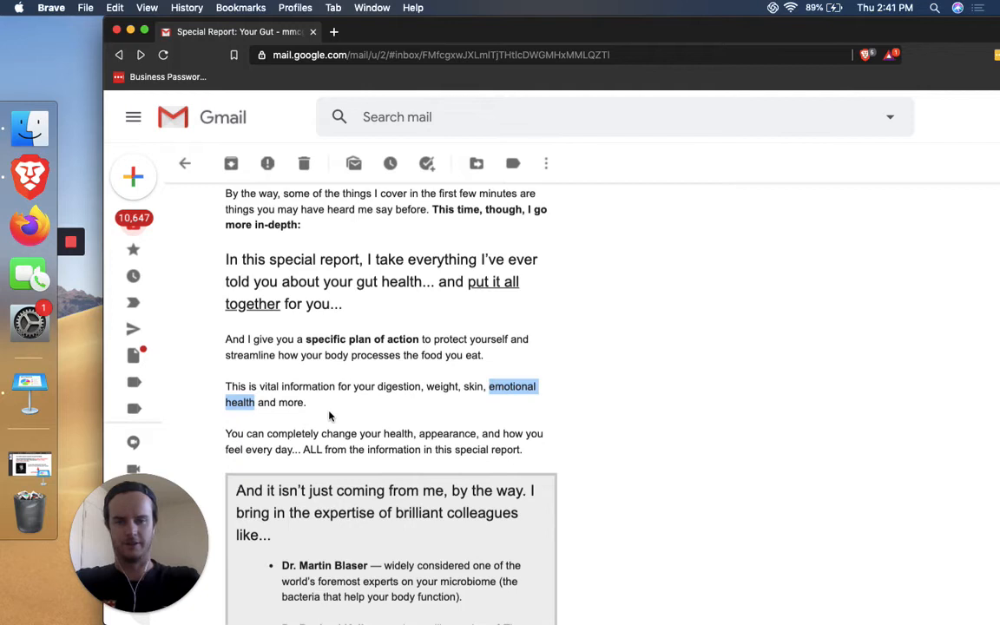
Pick out 'every' and highlight 'in this special report.' in the health-change sentence
scroll(down, 3)
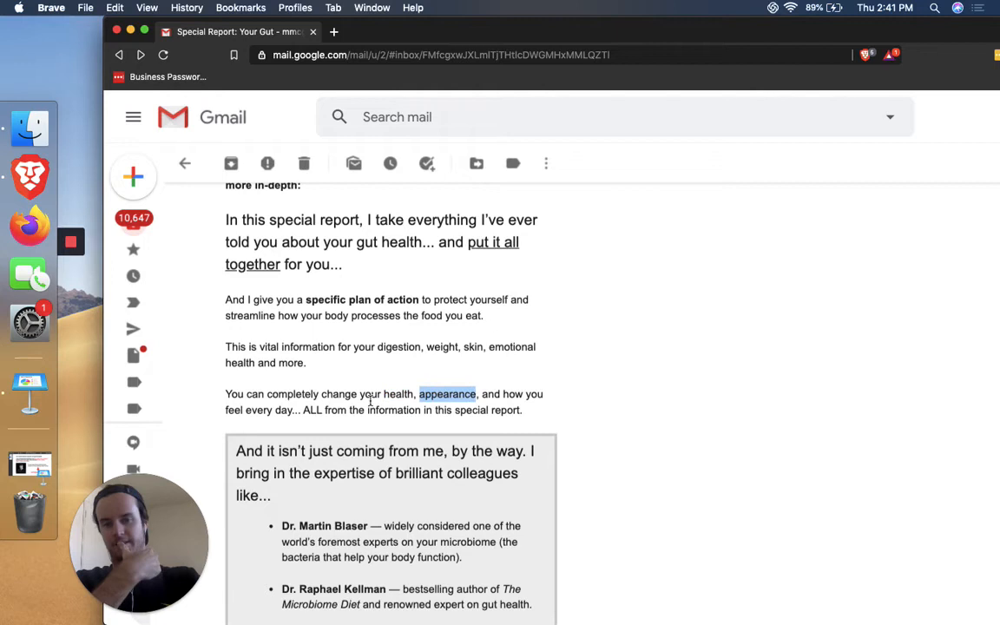
double_click(259, 410)
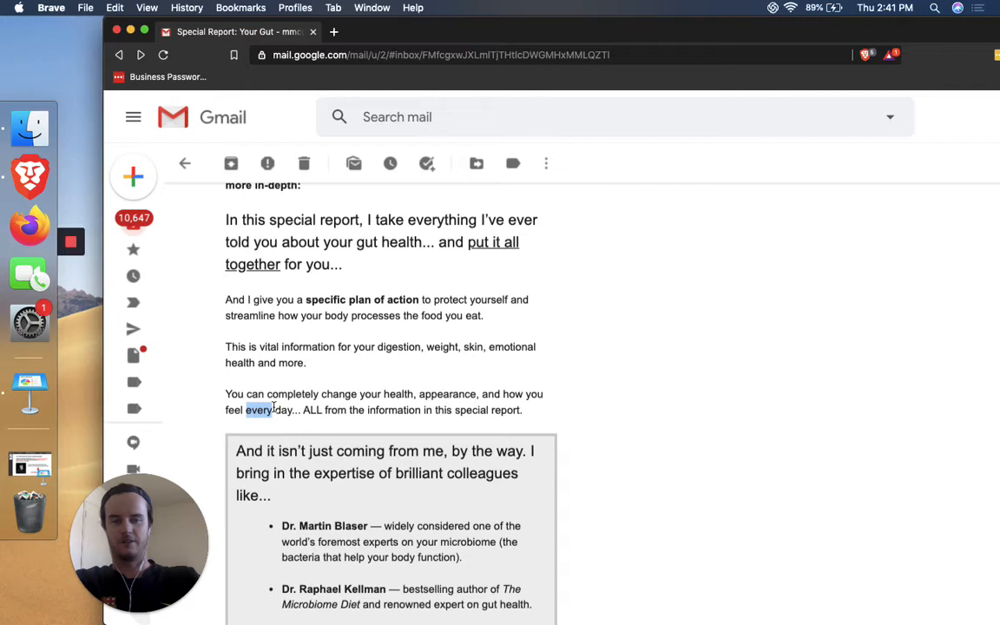
drag(274, 410, 521, 410)
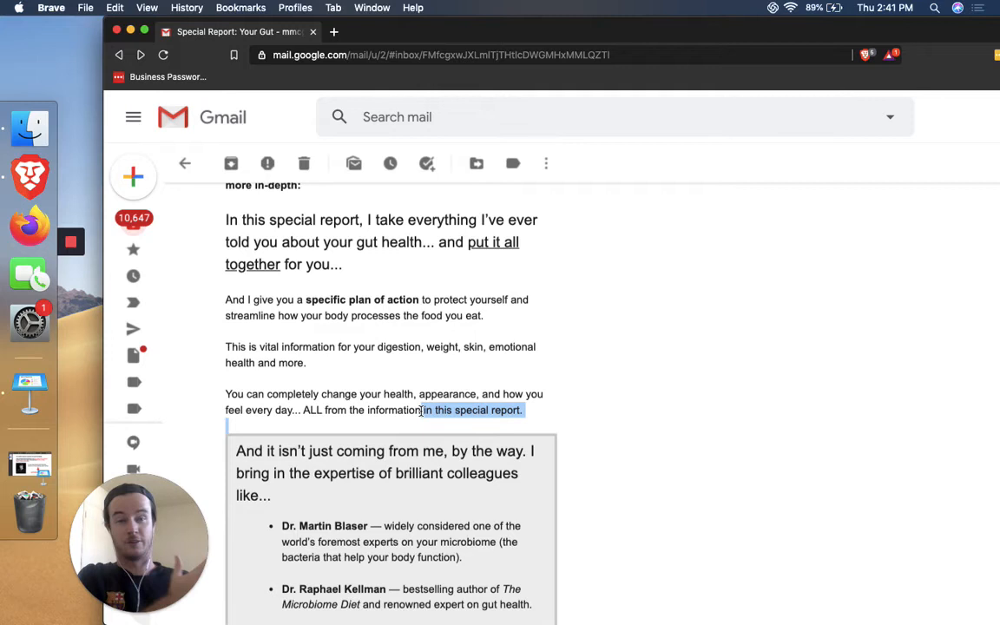
scroll(down, 3)
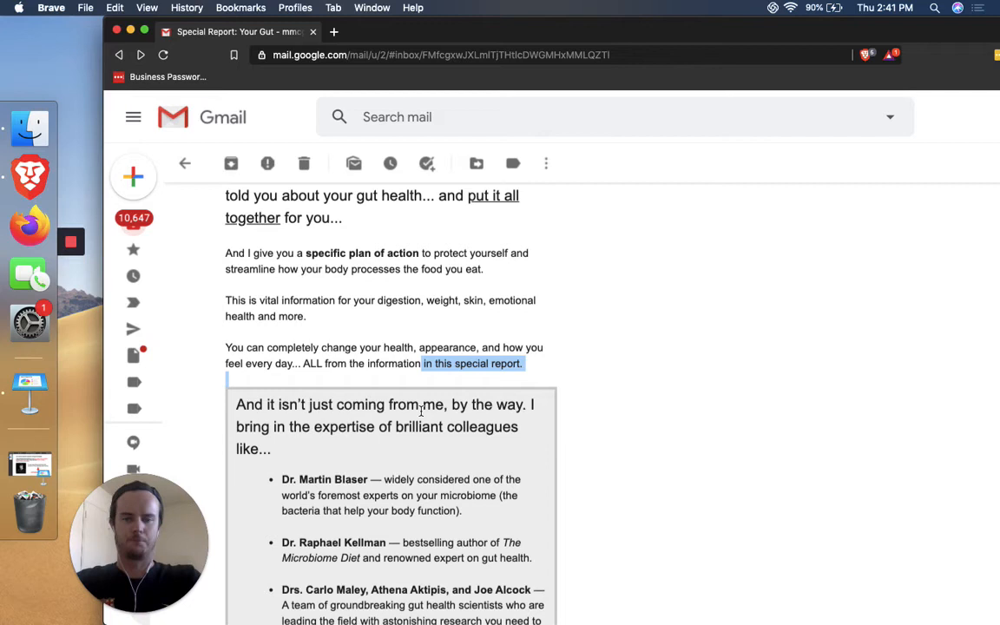
Scroll down to the grey box listing brilliant colleagues and their expert entries
scroll(down, 3)
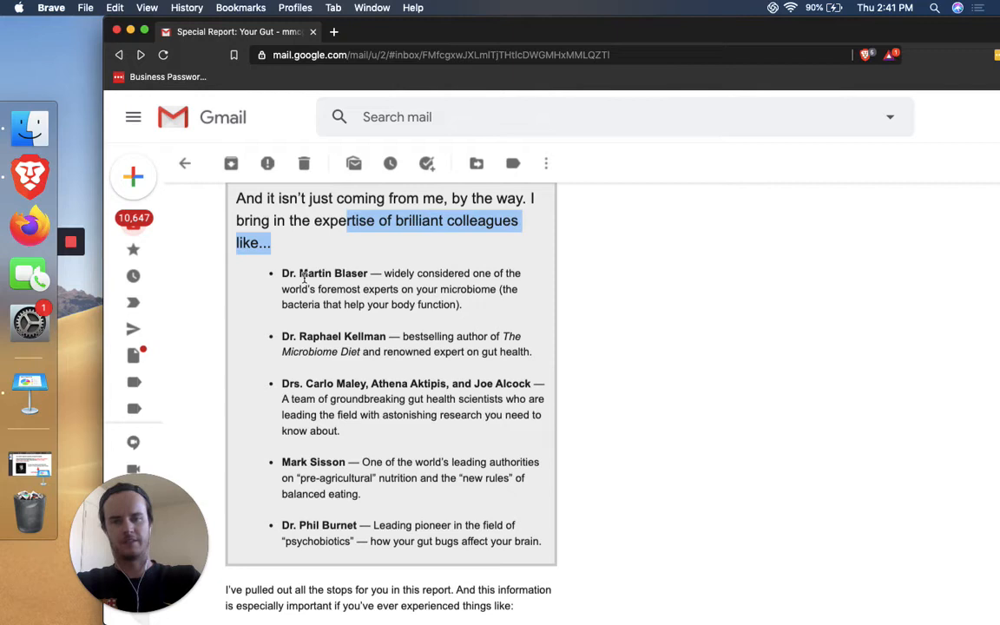
mouse_move(463, 314)
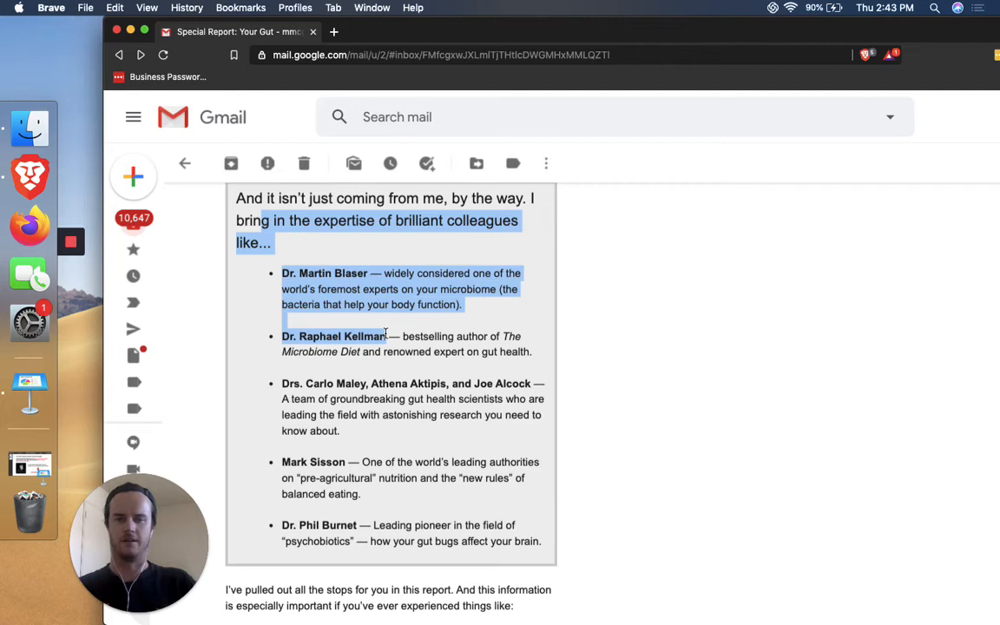
click(366, 386)
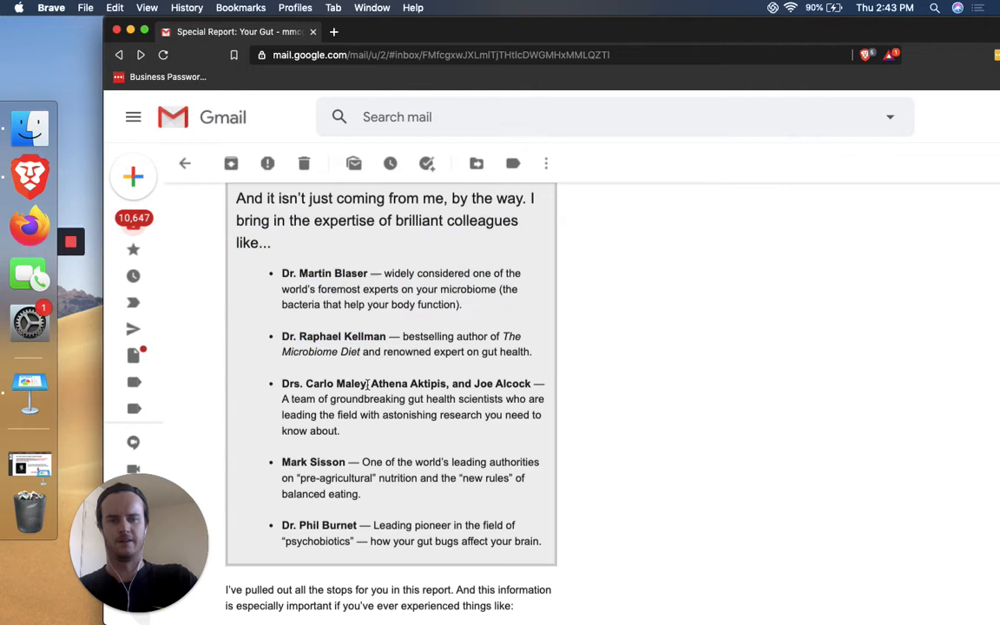
double_click(323, 383)
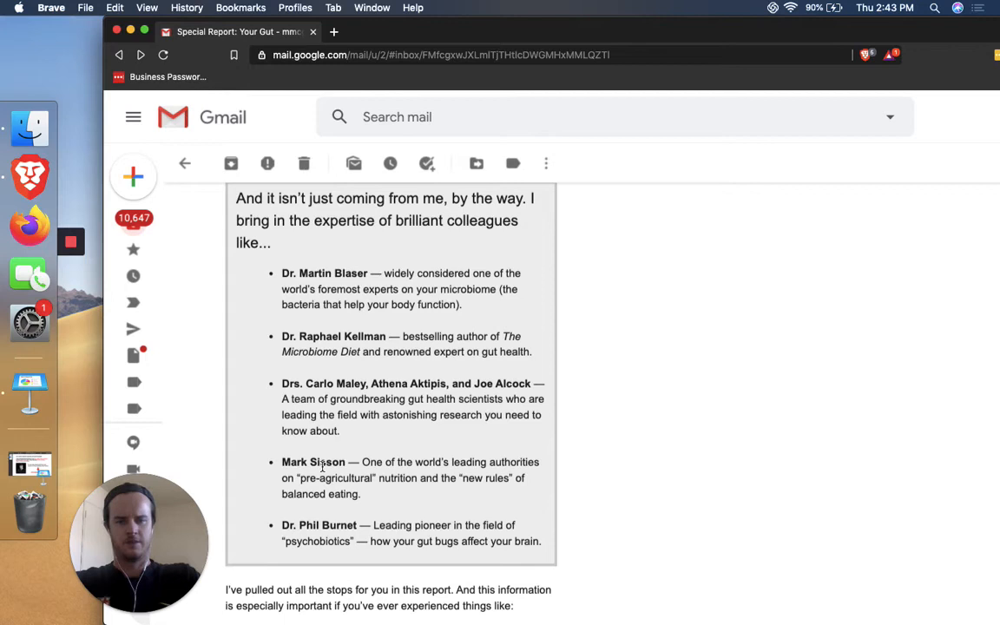
double_click(472, 478)
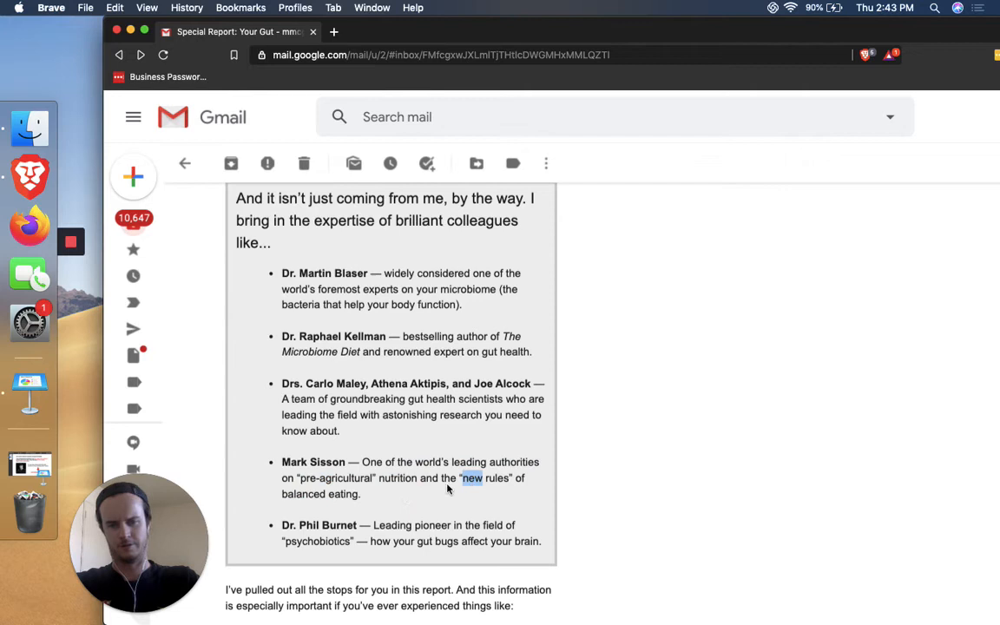
double_click(514, 462)
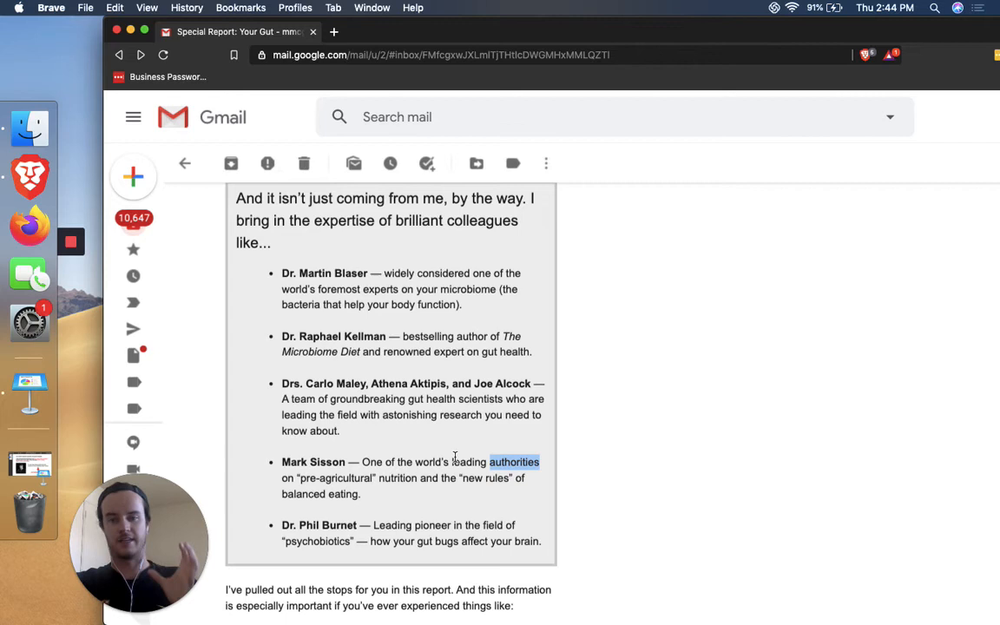
scroll(down, 3)
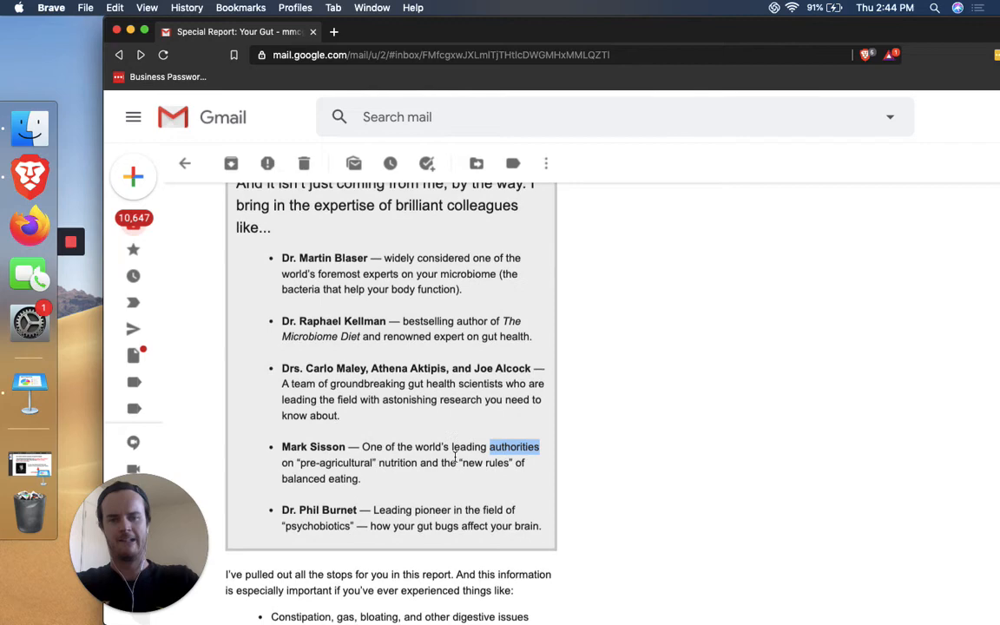
scroll(down, 3)
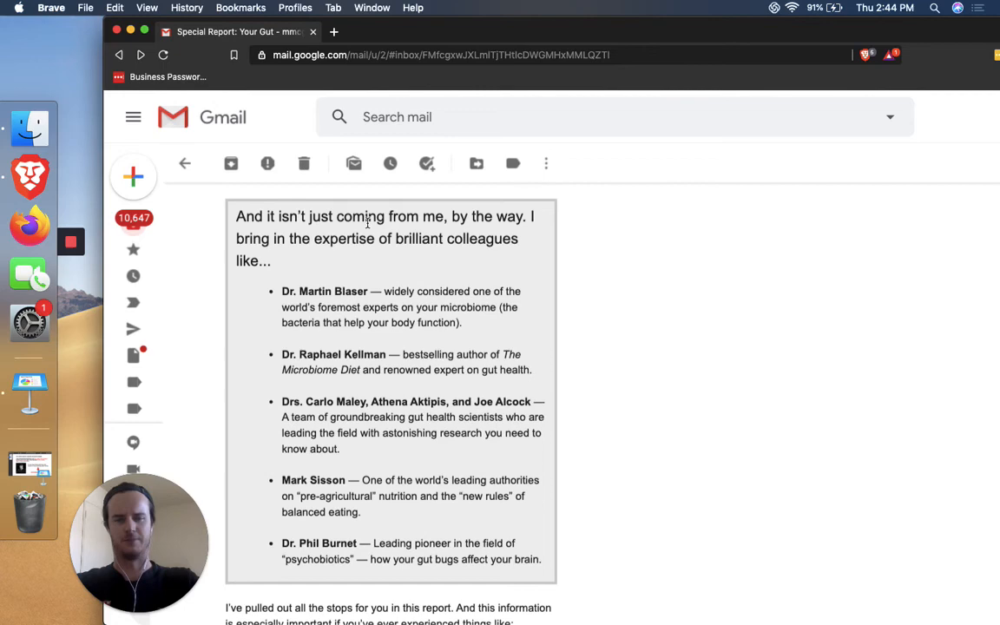
scroll(down, 3)
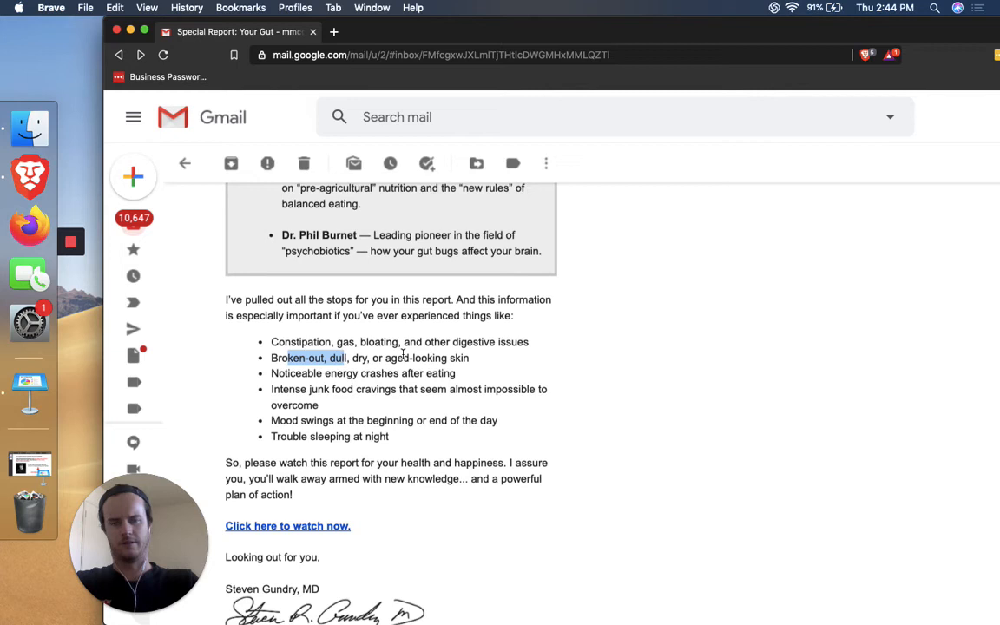
mouse_move(297, 393)
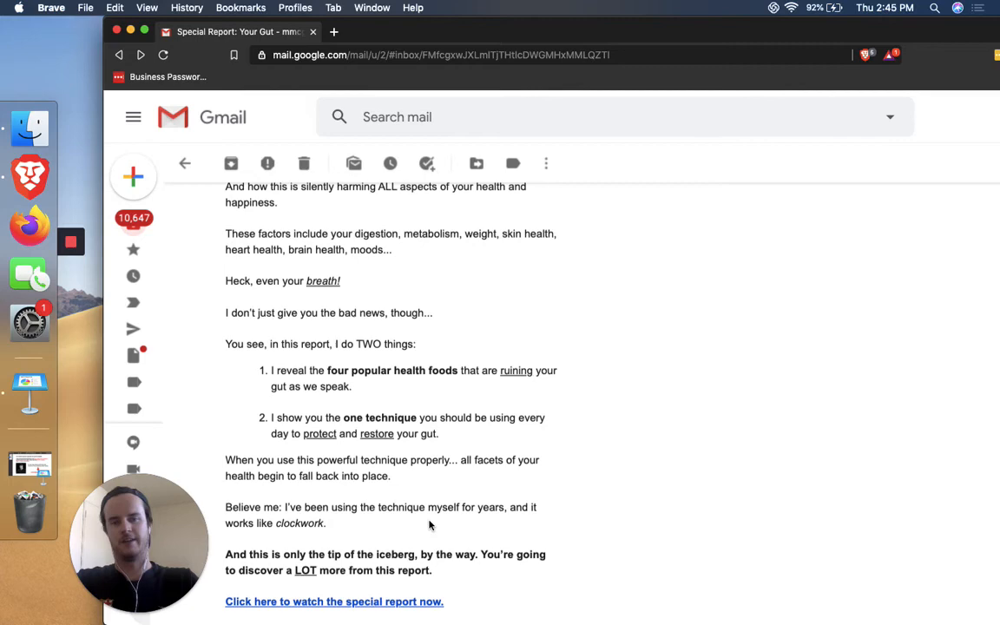
scroll(down, 3)
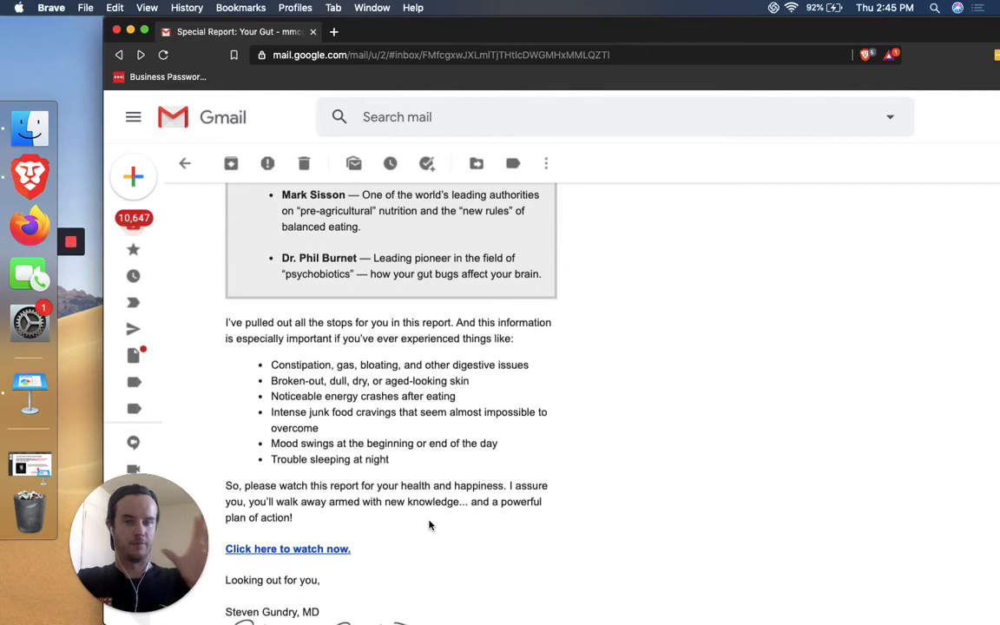
double_click(300, 364)
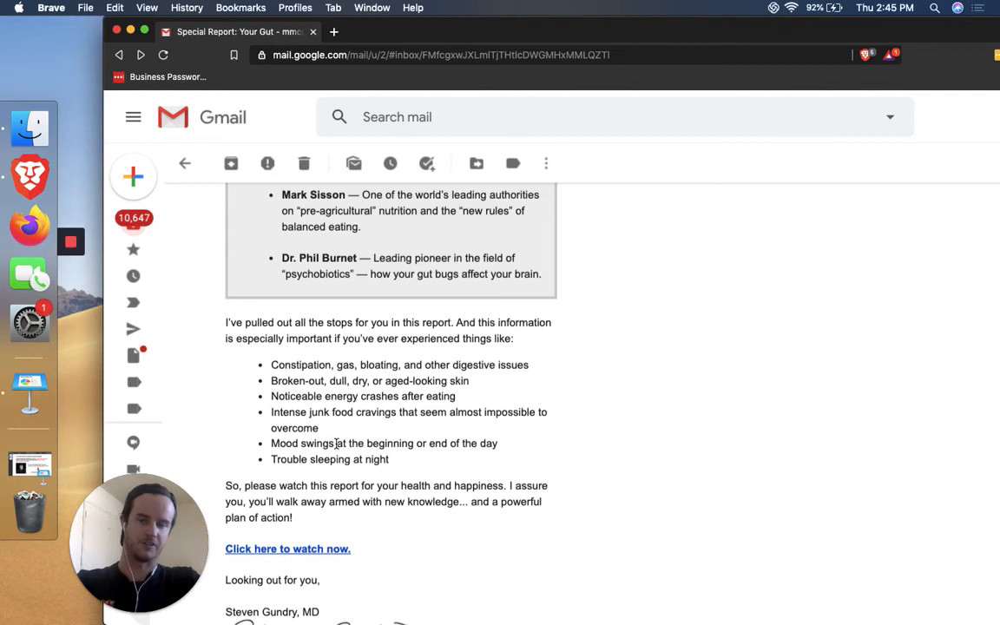
double_click(260, 338)
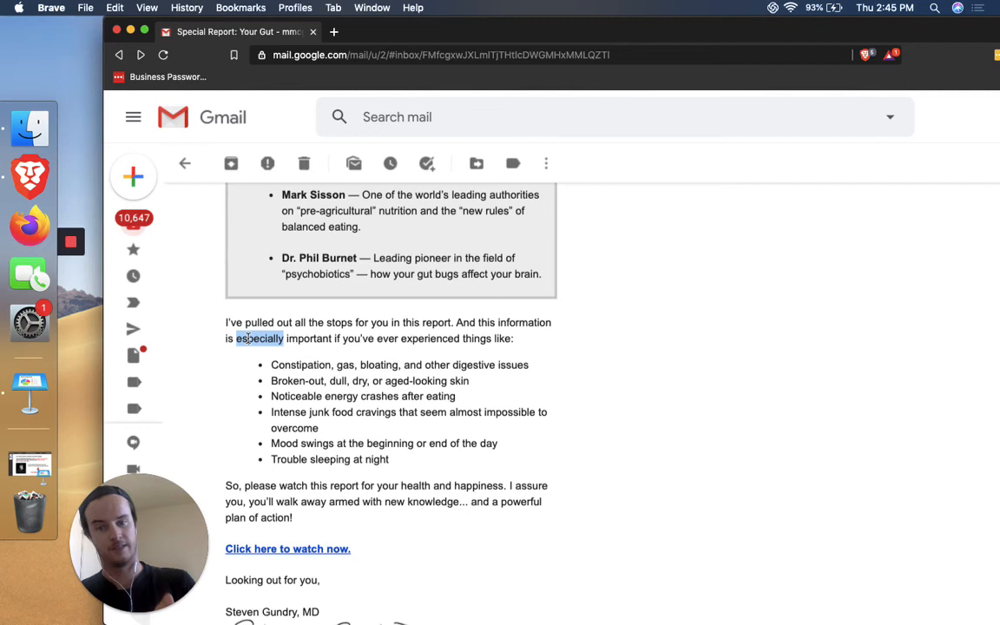
scroll(down, 3)
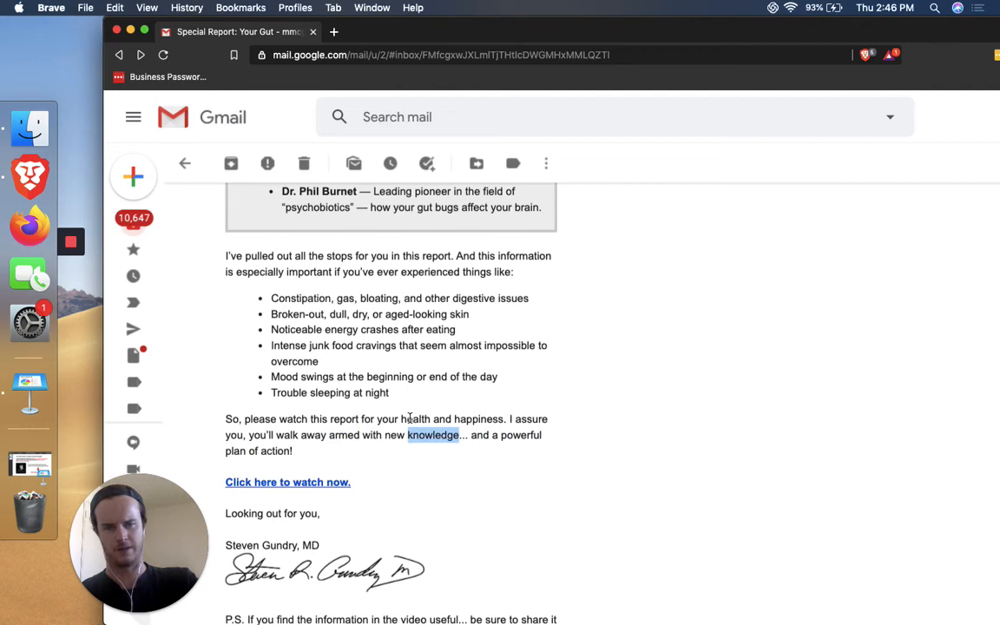
double_click(478, 419)
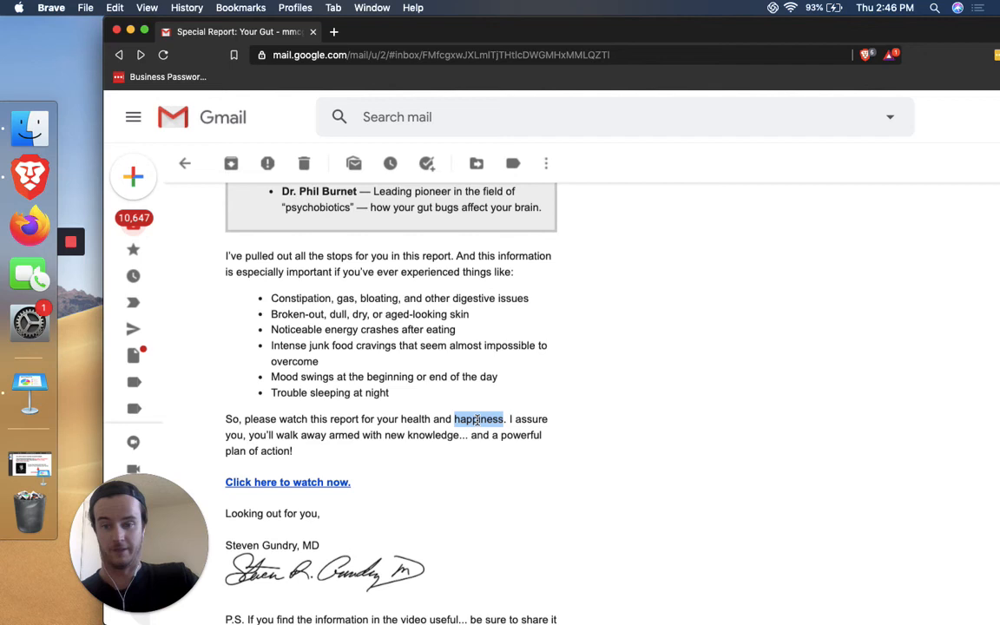
mouse_move(276, 476)
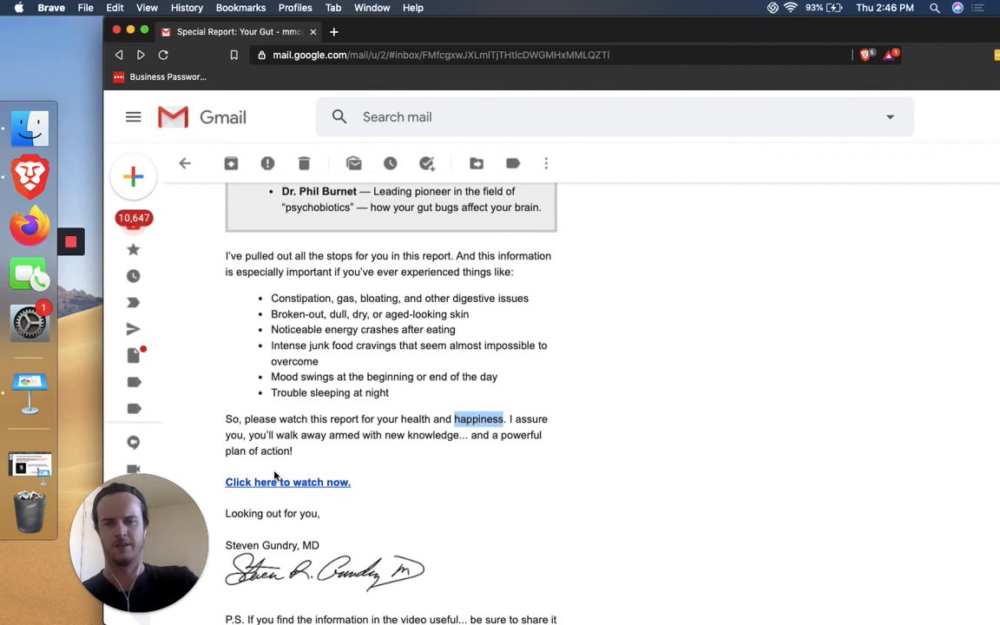
scroll(down, 3)
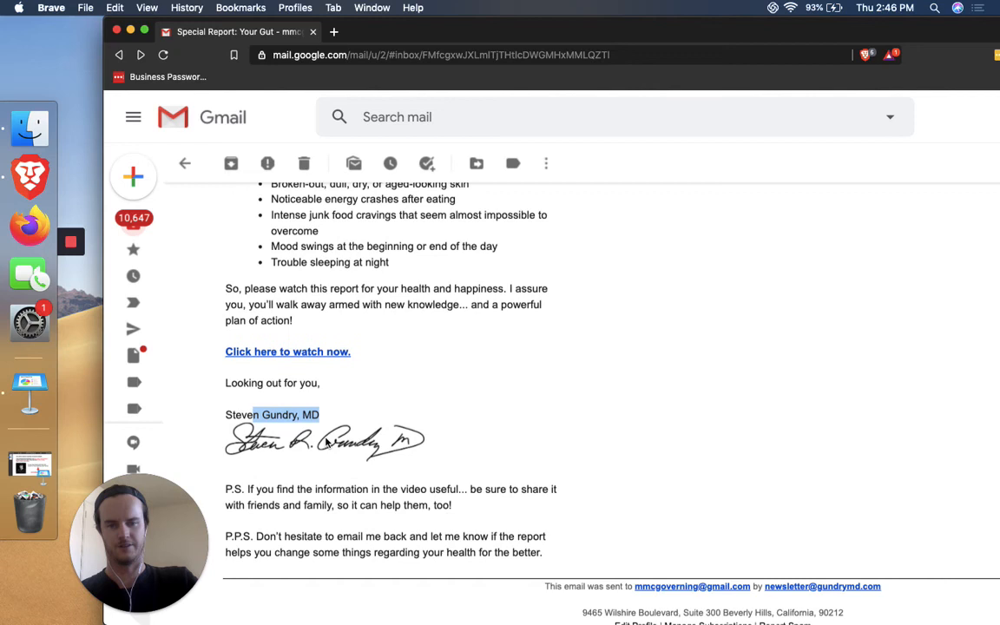
mouse_move(376, 466)
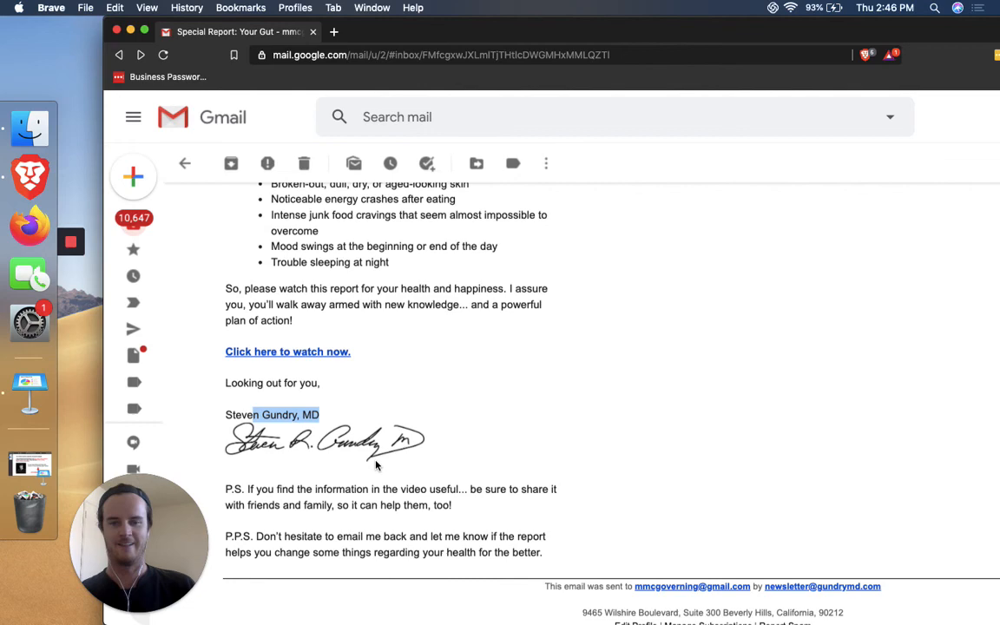
scroll(down, 3)
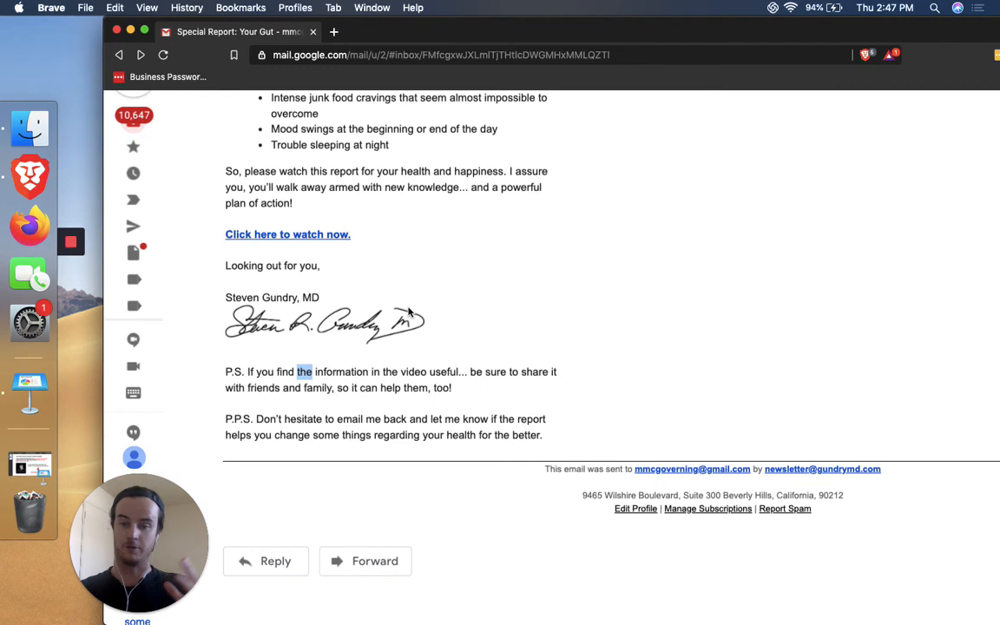
drag(225, 419, 542, 435)
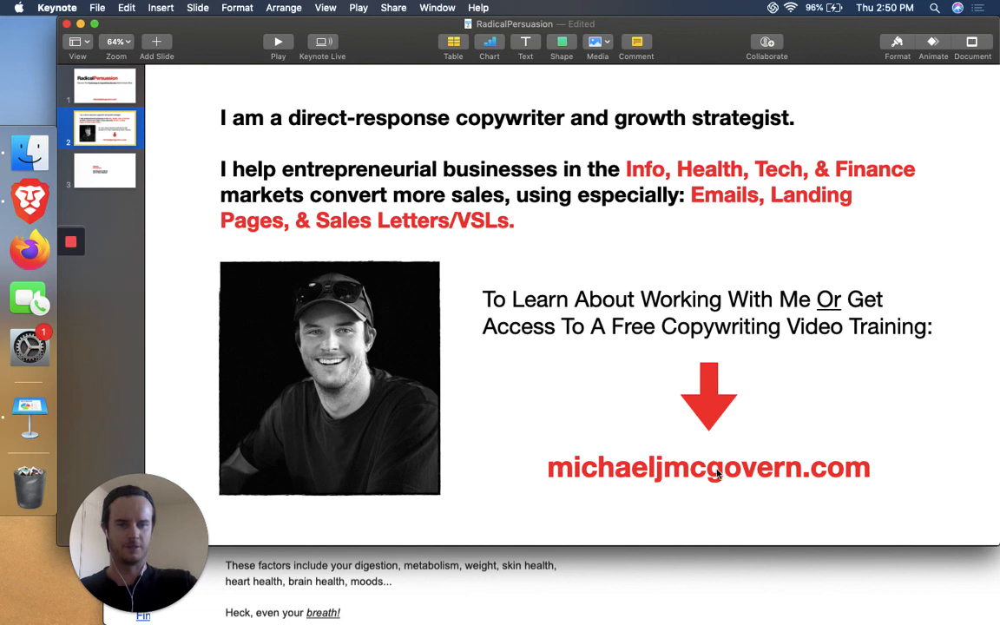
Show slide 1, the RadicalPersuasion title slide with its Psychology & Copywriting Secrets tagline and web address
click(105, 85)
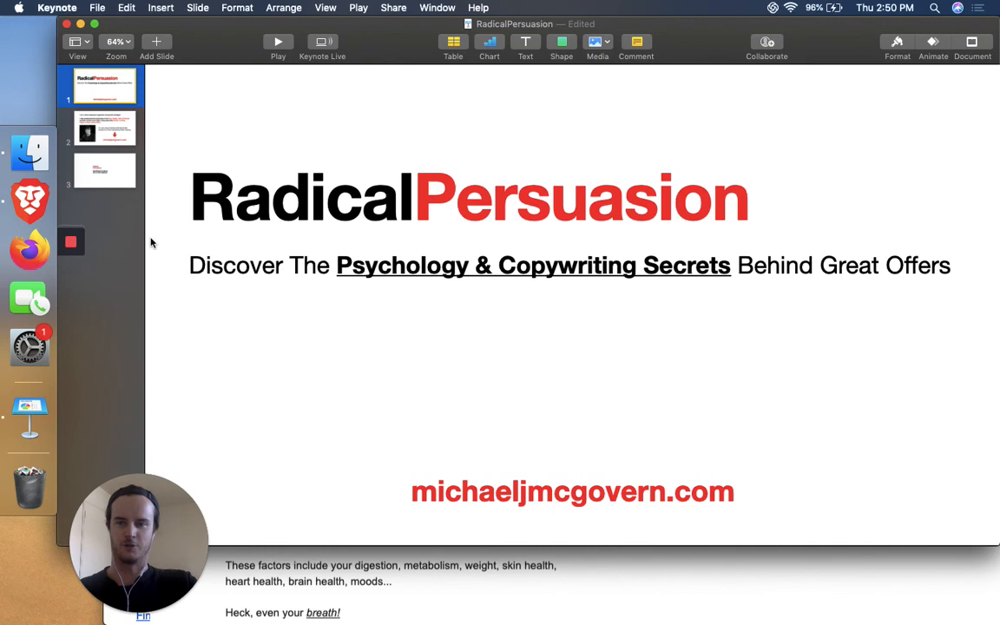